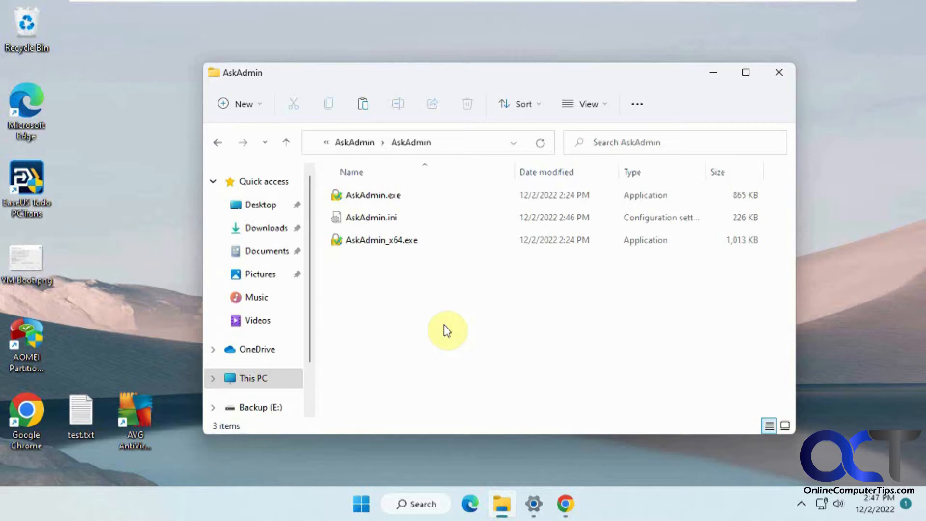
pyautogui.moveTo(395, 279)
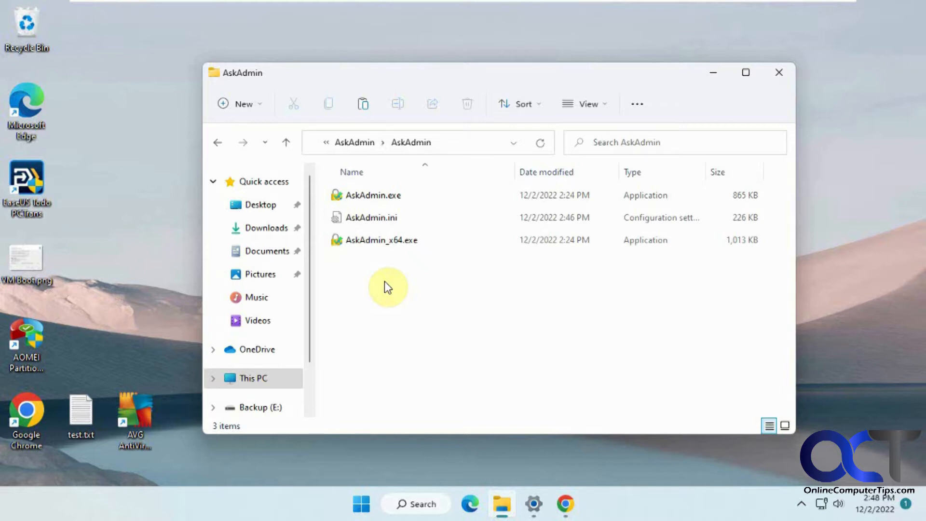
pyautogui.moveTo(425, 320)
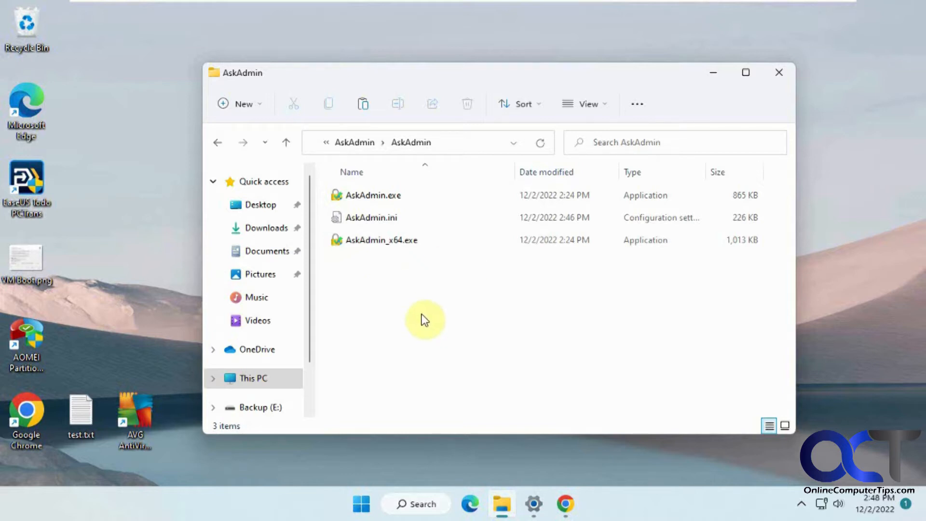
pyautogui.moveTo(426, 298)
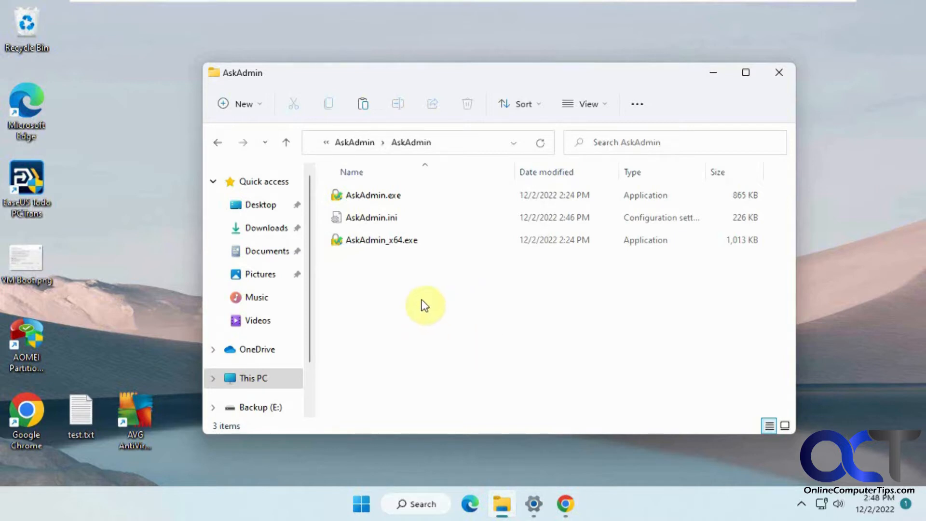
pyautogui.moveTo(414, 306)
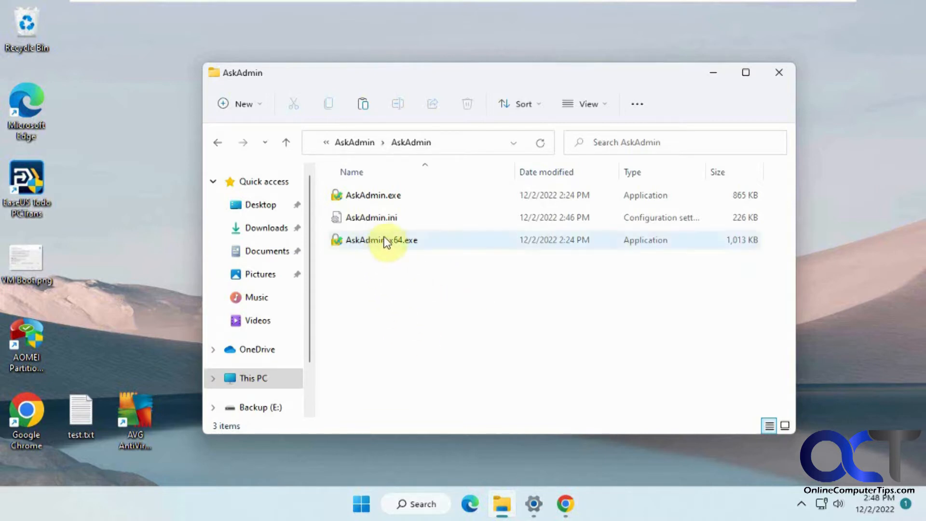
# - Launch AskAdmin_x64.exe so AskAdmin v1.9 runs with an empty block list
pyautogui.click(394, 320)
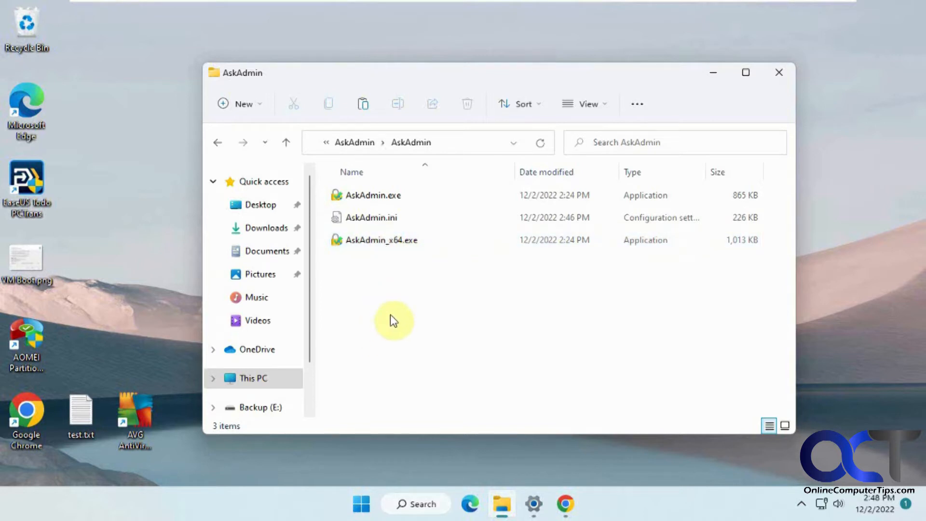
pyautogui.moveTo(398, 312)
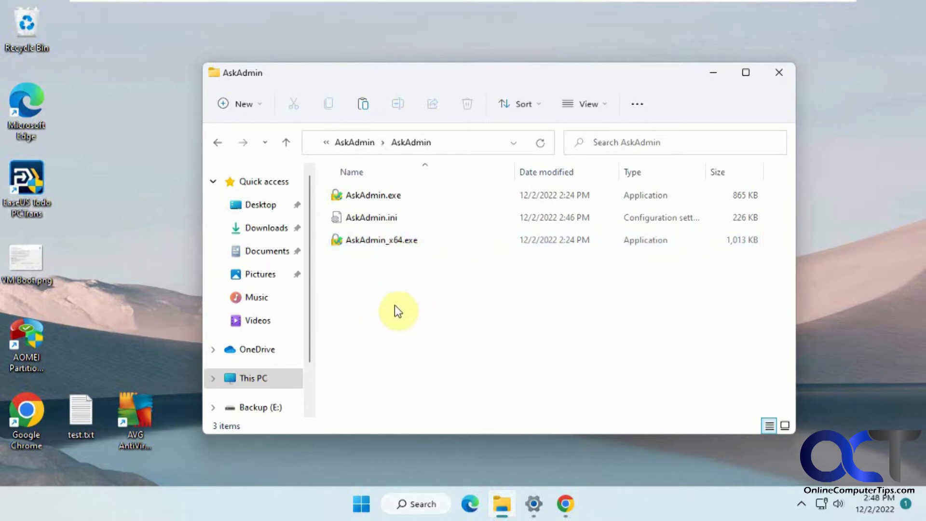
pyautogui.moveTo(384, 325)
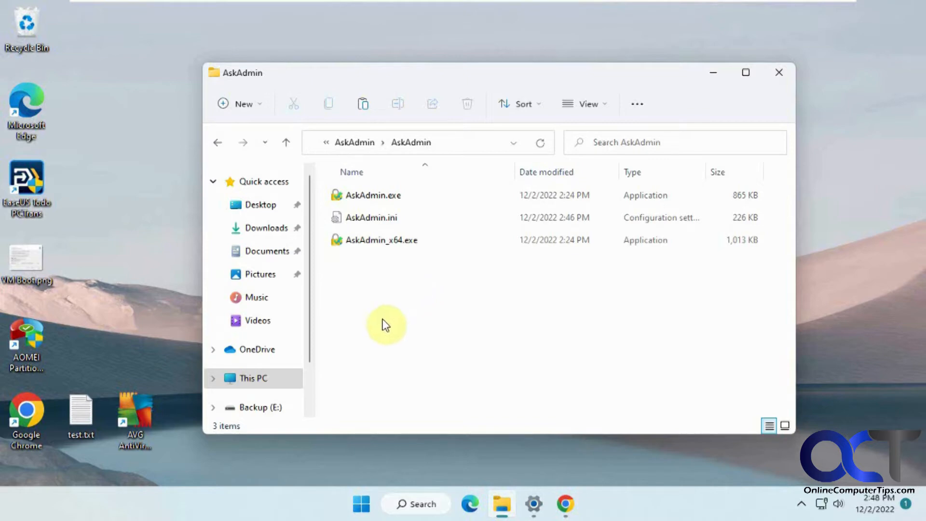
pyautogui.click(381, 240)
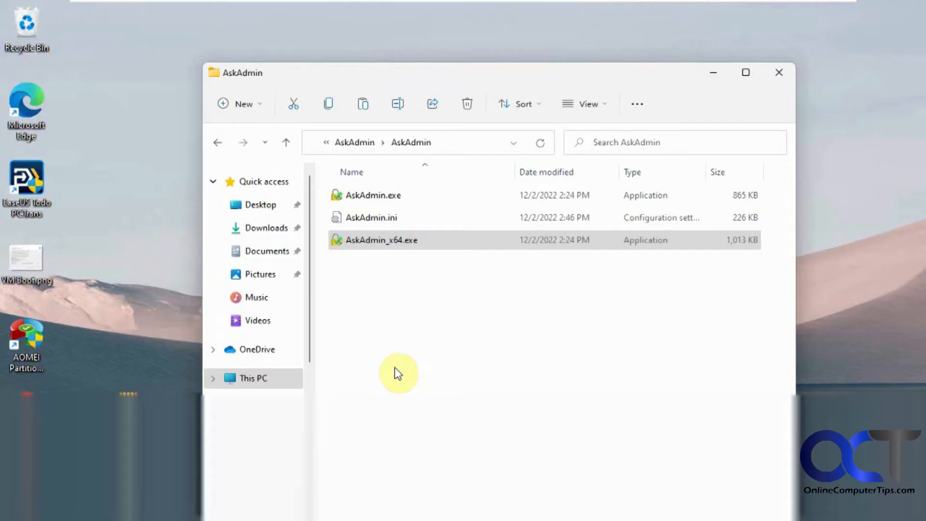
pyautogui.doubleClick(381, 240)
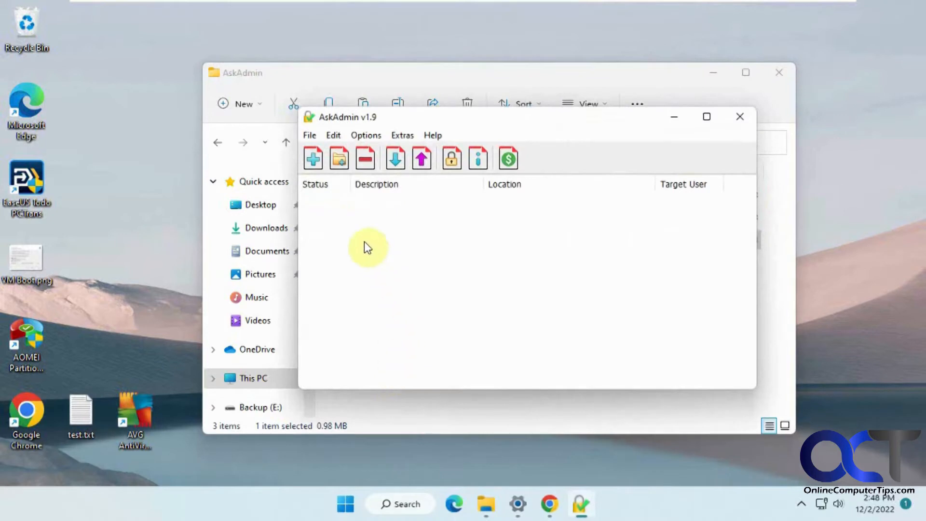
pyautogui.moveTo(313, 158)
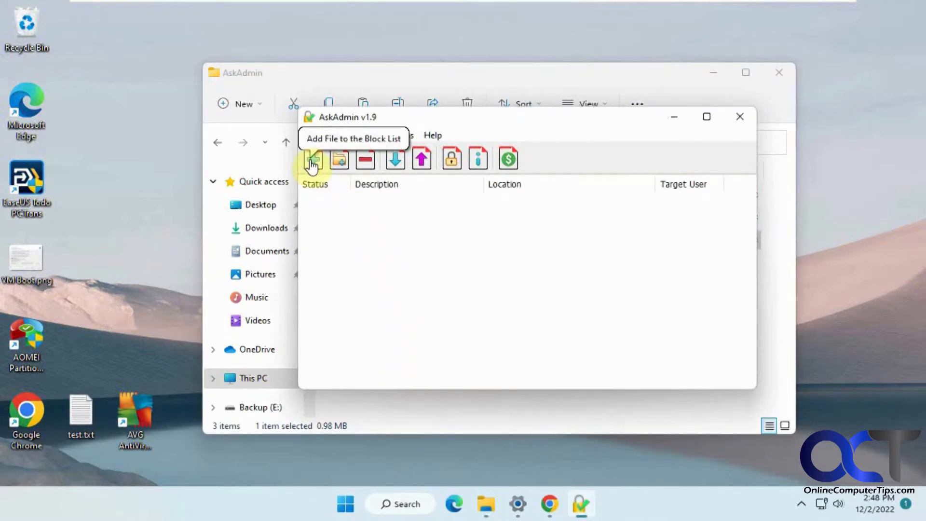
pyautogui.moveTo(339, 159)
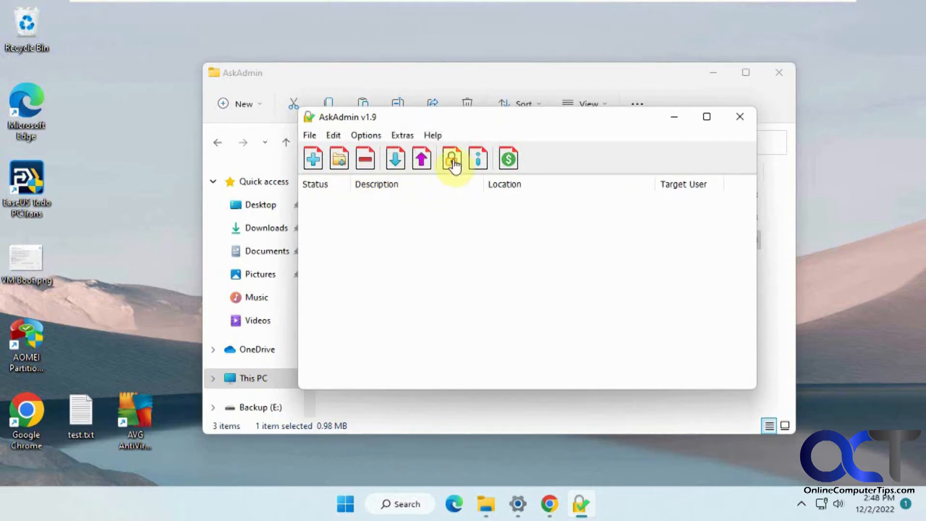
pyautogui.moveTo(478, 162)
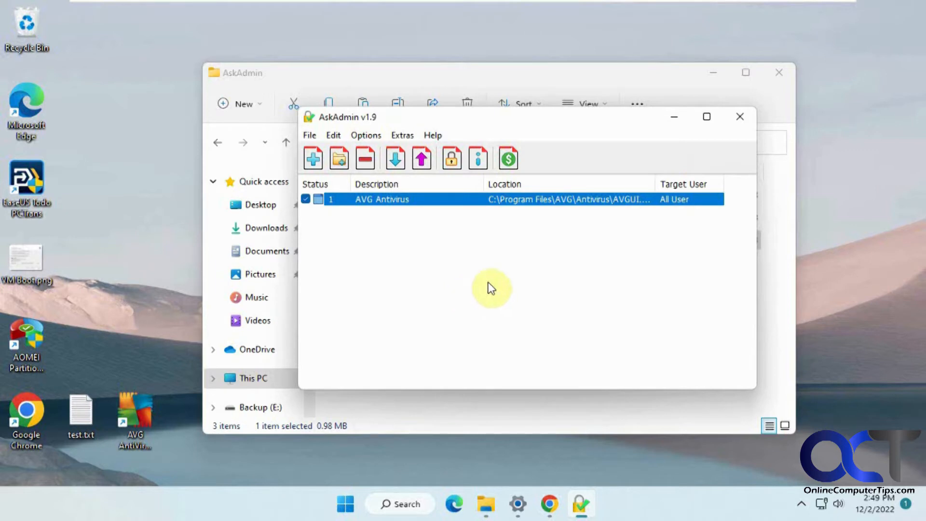
pyautogui.moveTo(366, 259)
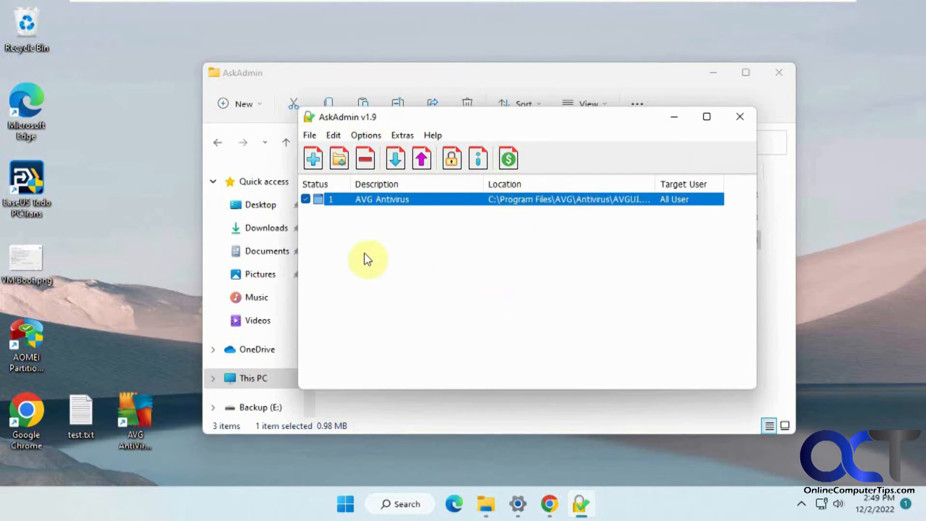
pyautogui.moveTo(312, 158)
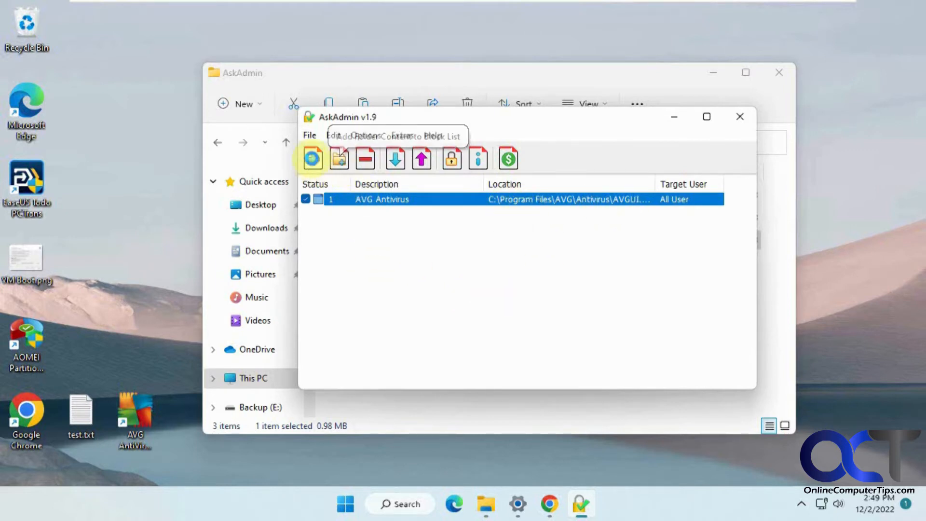
# - Add C:\Files\ReflectDLHF.exe to the block list and start adding a folder's contents
pyautogui.click(339, 158)
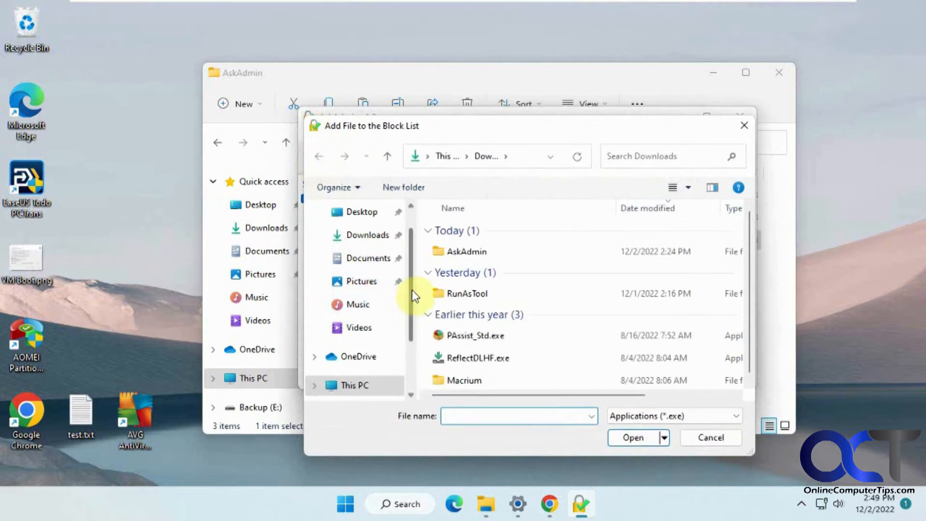
pyautogui.click(354, 316)
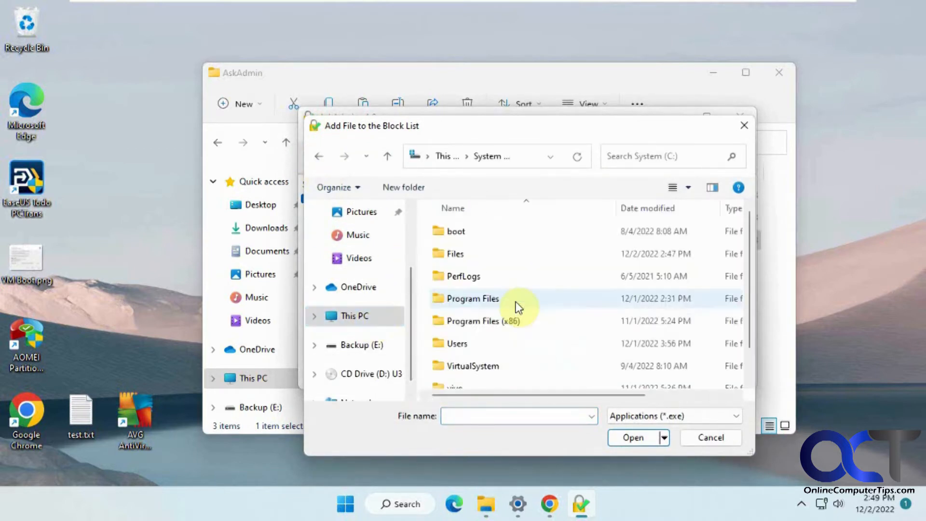
pyautogui.doubleClick(454, 254)
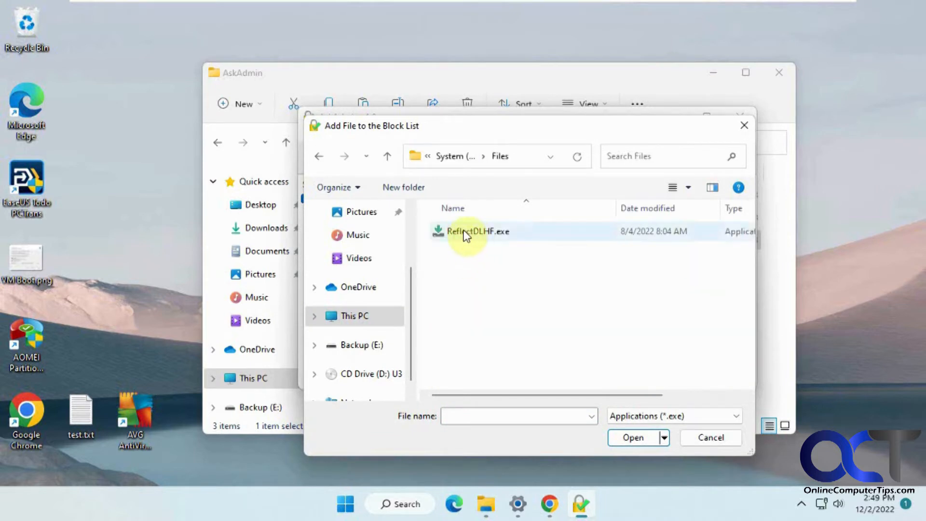
pyautogui.click(633, 436)
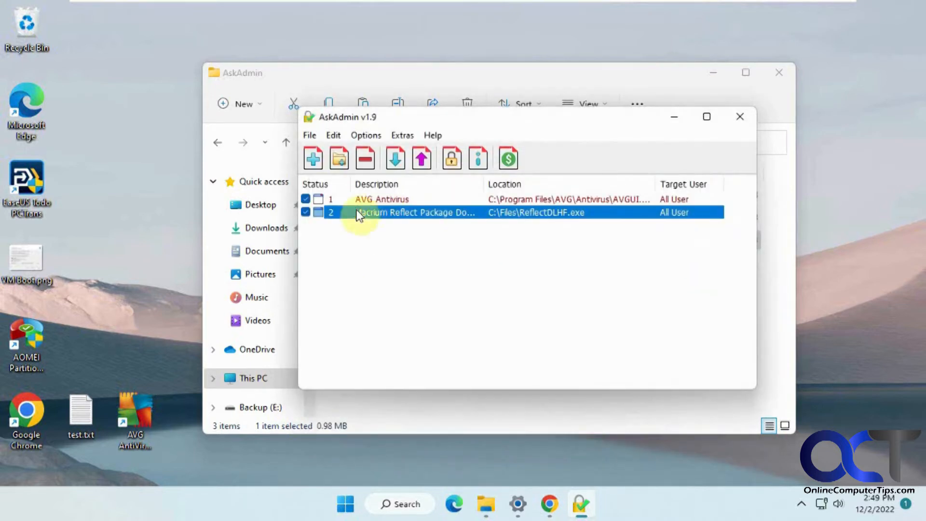
pyautogui.click(339, 158)
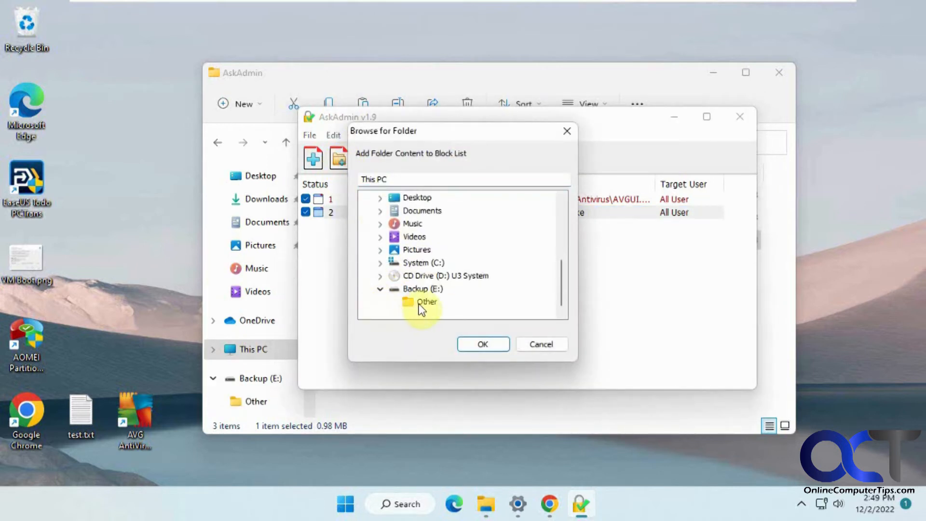
# - Block the E:\Other folder and the Microsoft Store via the Extras menu
pyautogui.click(482, 343)
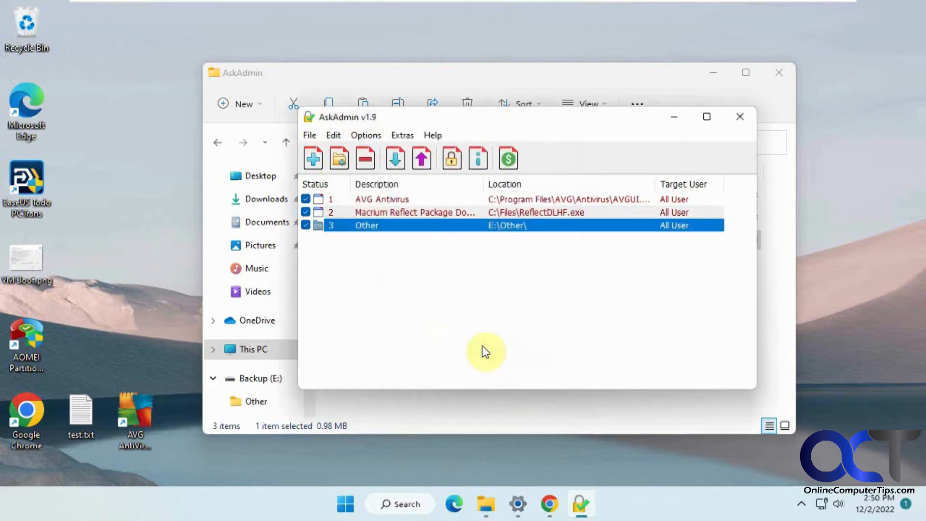
pyautogui.click(401, 135)
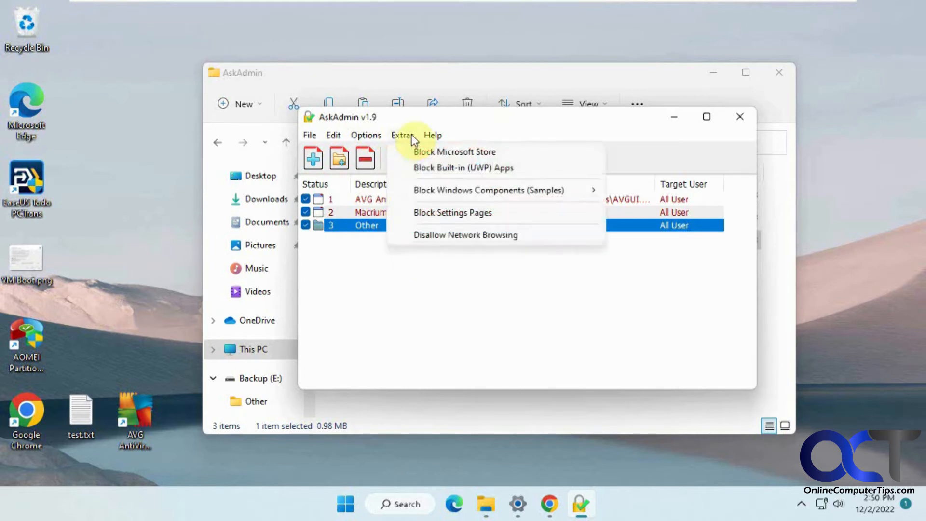
pyautogui.click(401, 135)
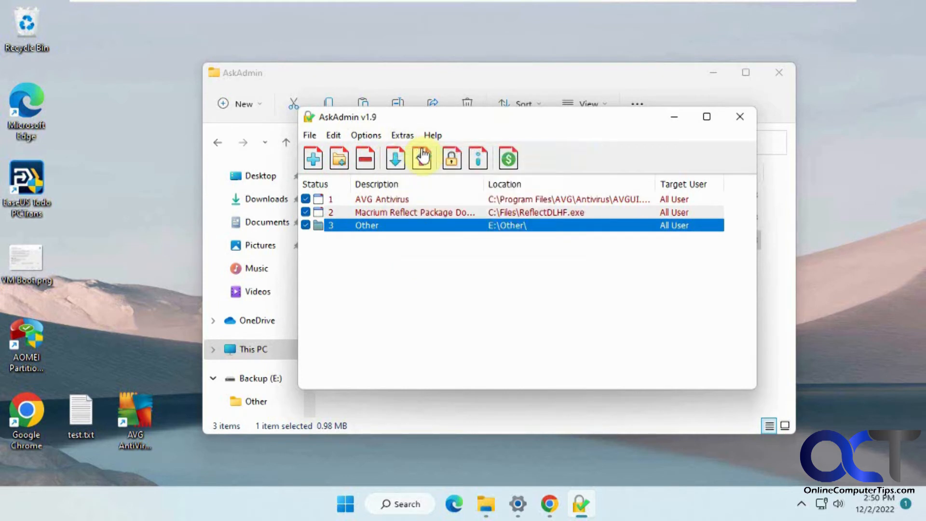
pyautogui.click(401, 135)
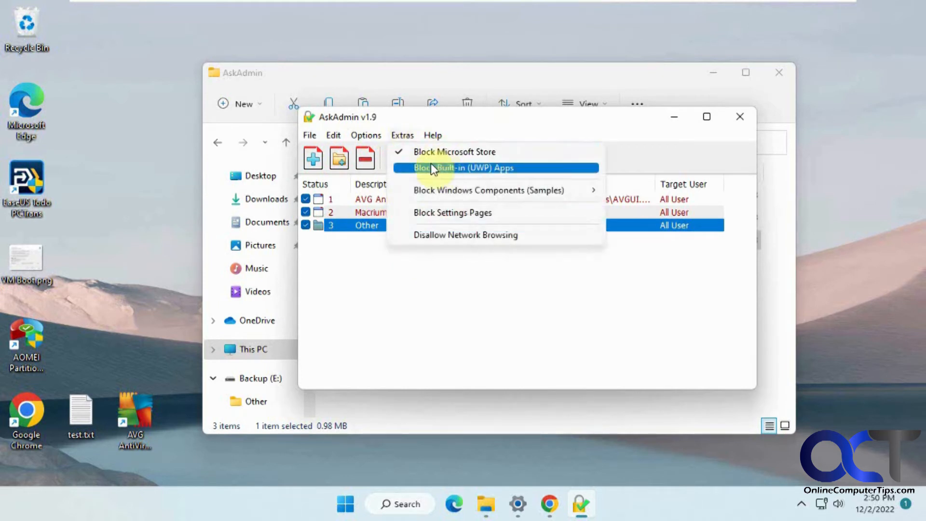
pyautogui.click(464, 168)
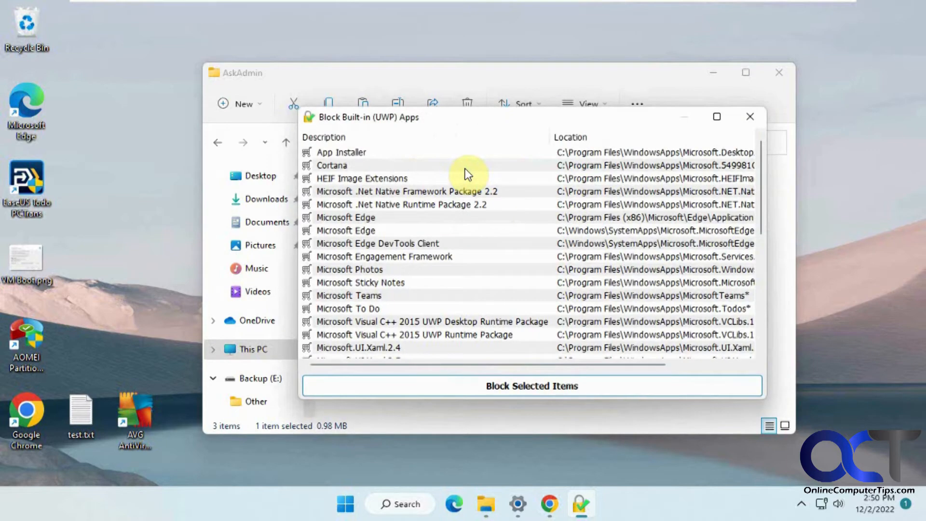
pyautogui.moveTo(427, 277)
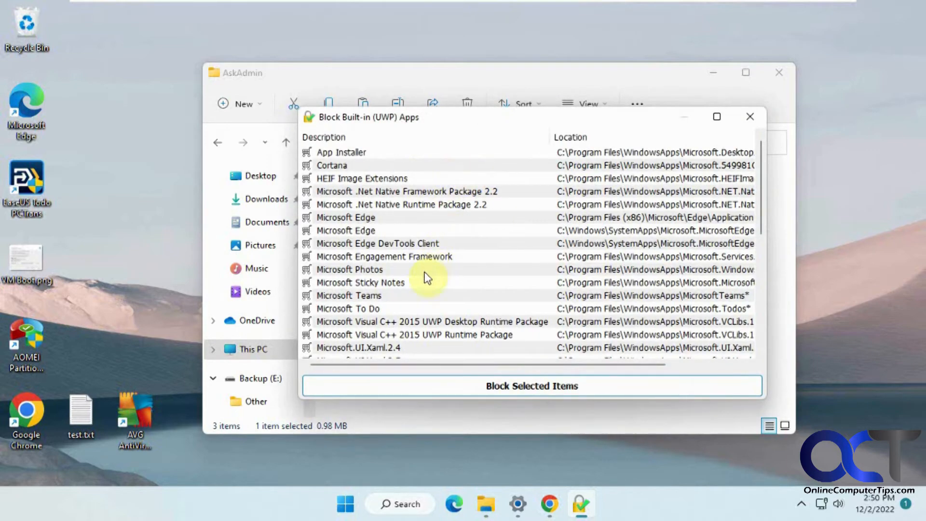
# - Block the built-in Paint app and Task Manager (taskmgr.exe) from the Extras samples
pyautogui.scroll(-3)
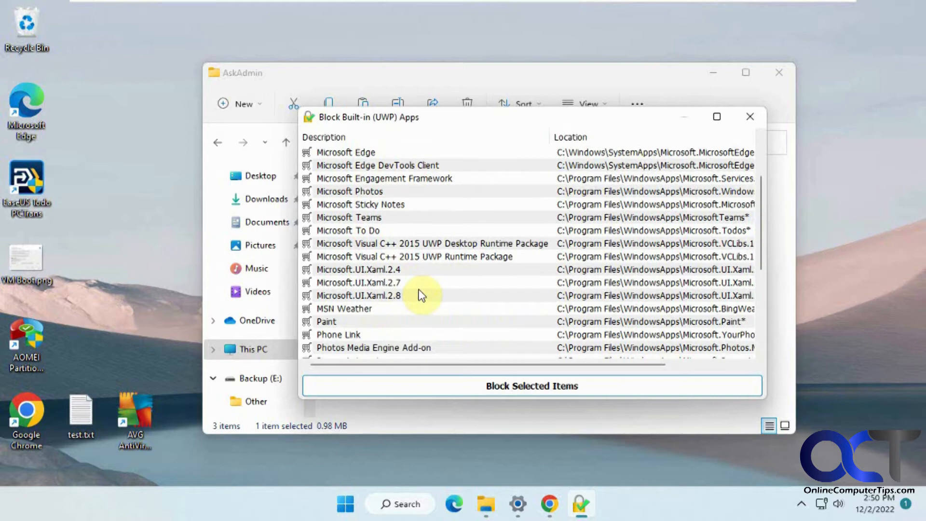
pyautogui.click(325, 321)
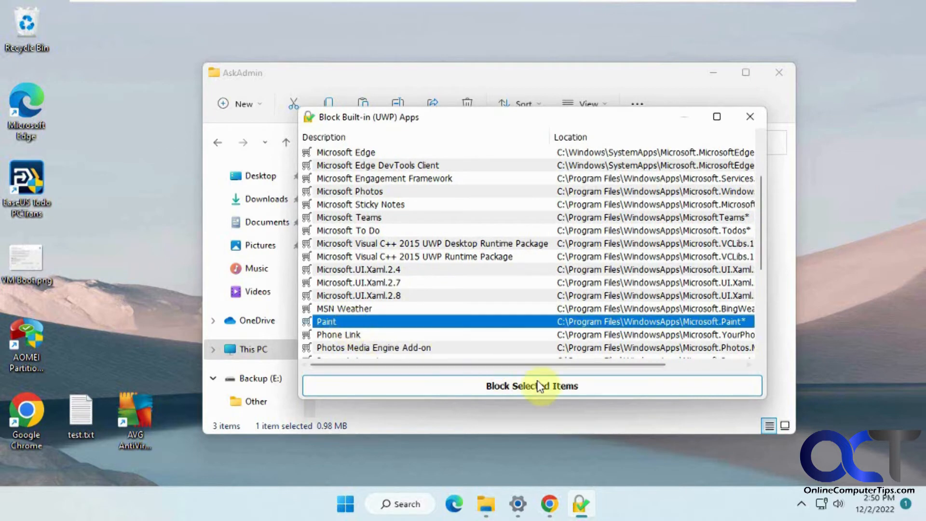
pyautogui.click(531, 386)
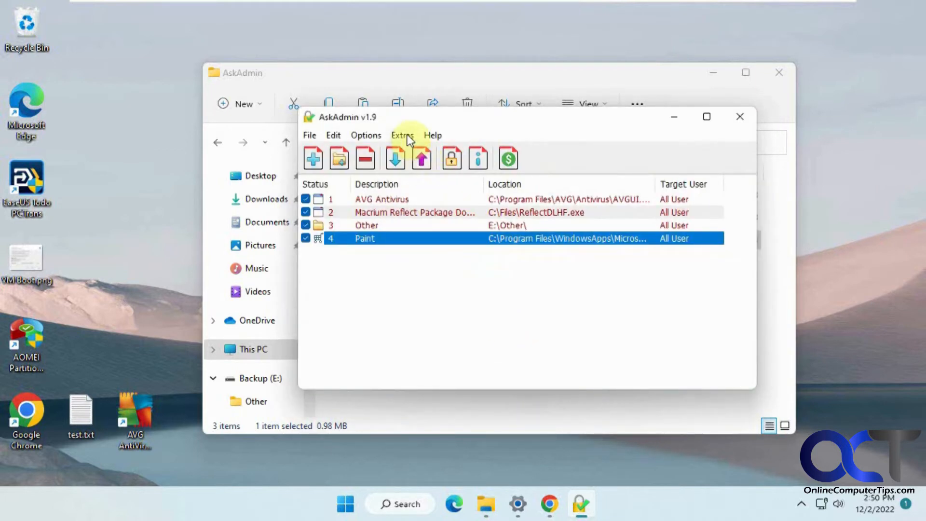
pyautogui.click(402, 135)
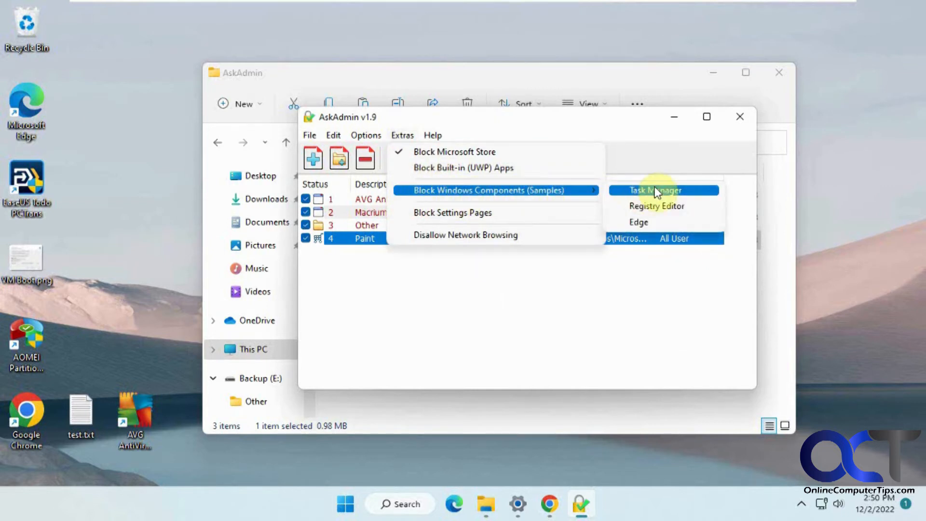
pyautogui.click(656, 190)
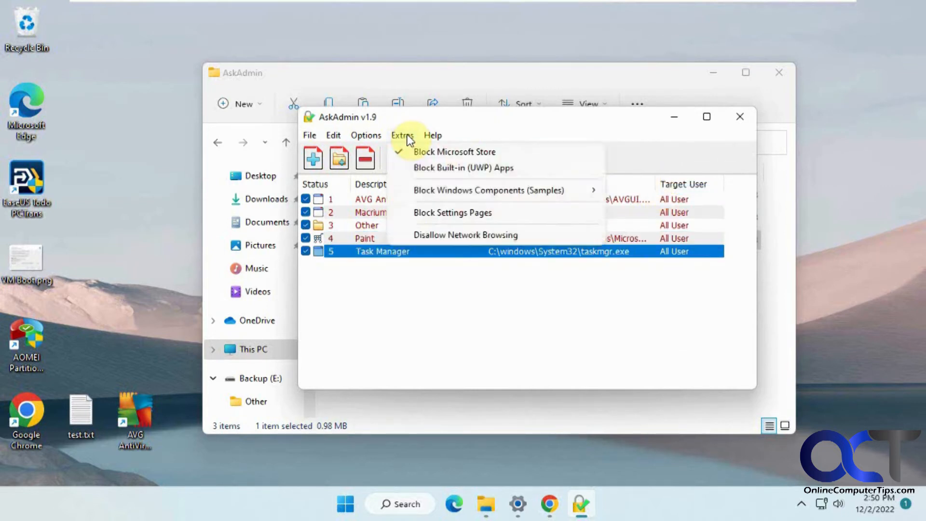
# - Restart Windows Explorer from Options so the five-item block list takes effect
pyautogui.click(365, 135)
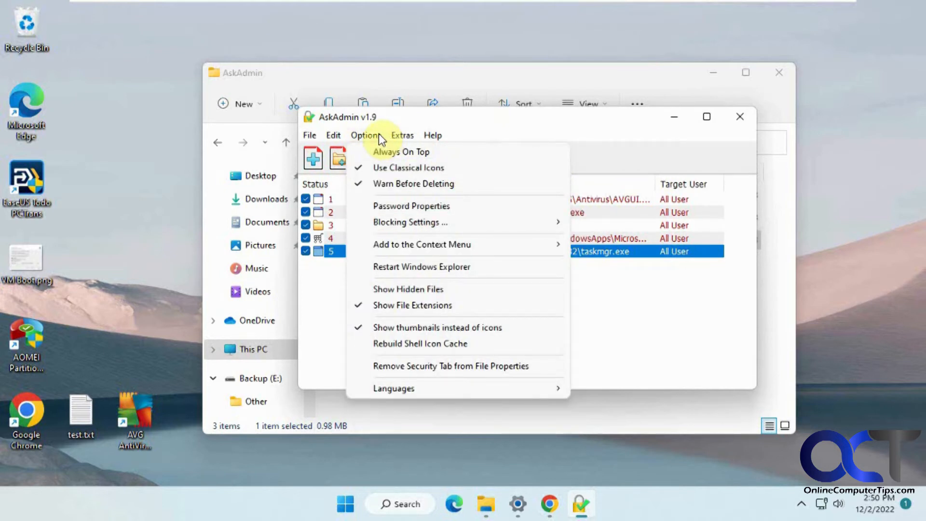
pyautogui.moveTo(421, 243)
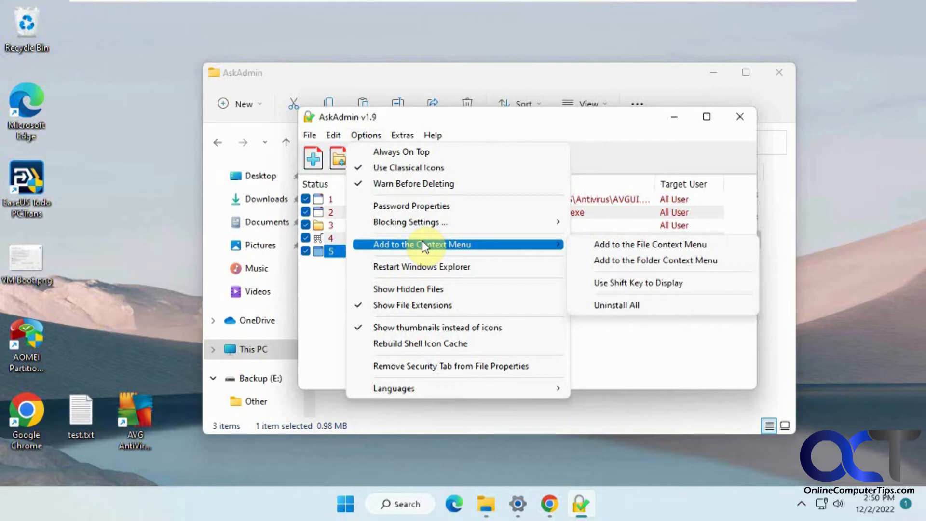
pyautogui.moveTo(422, 266)
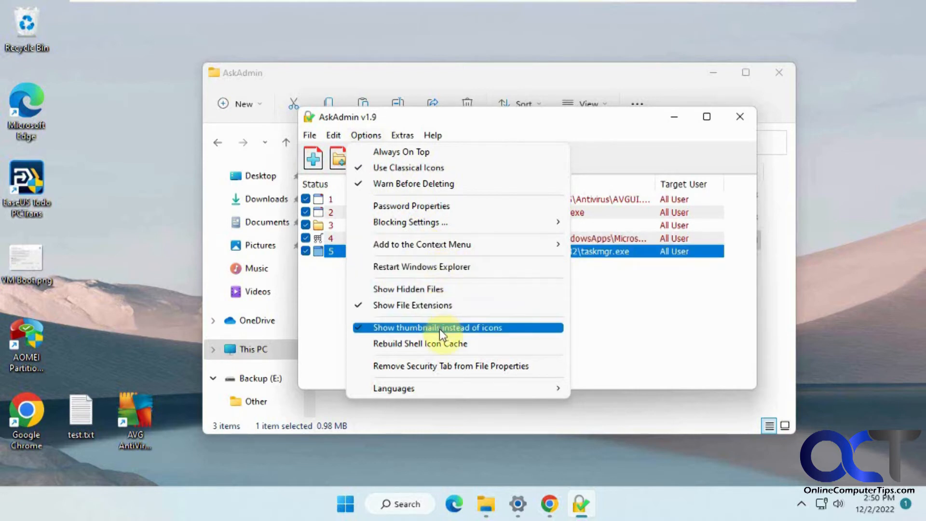
pyautogui.moveTo(446, 288)
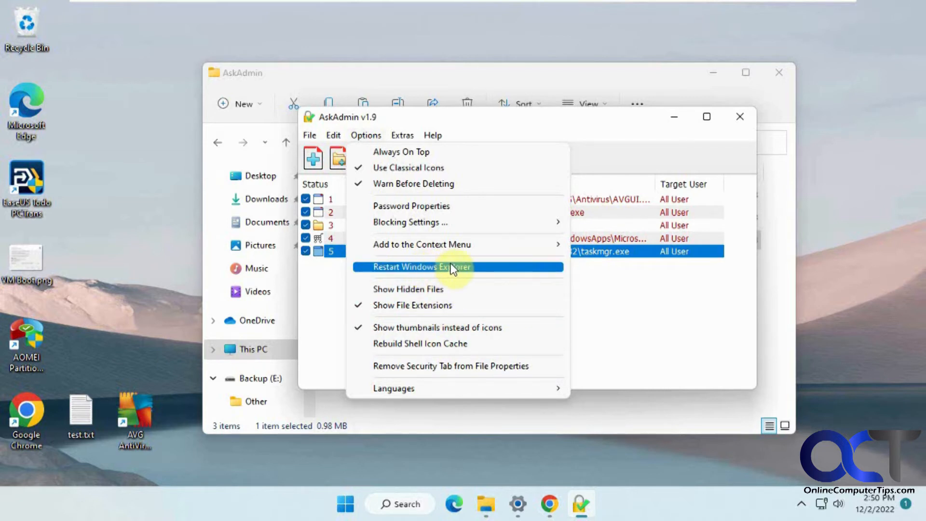
pyautogui.click(421, 266)
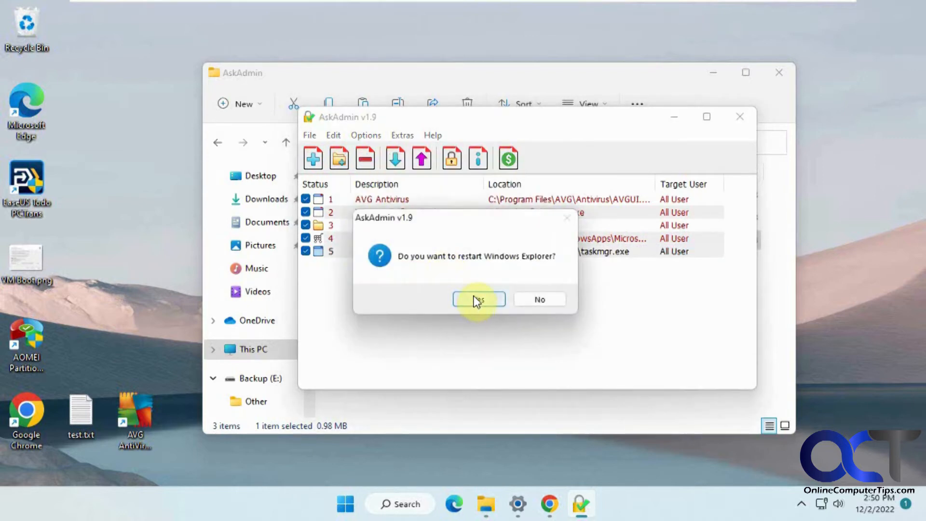
pyautogui.click(478, 299)
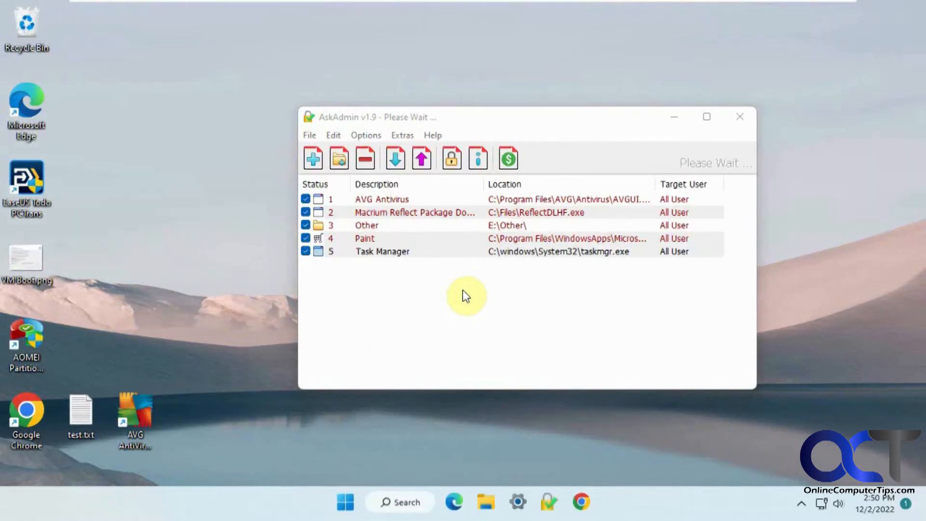
pyautogui.moveTo(347, 503)
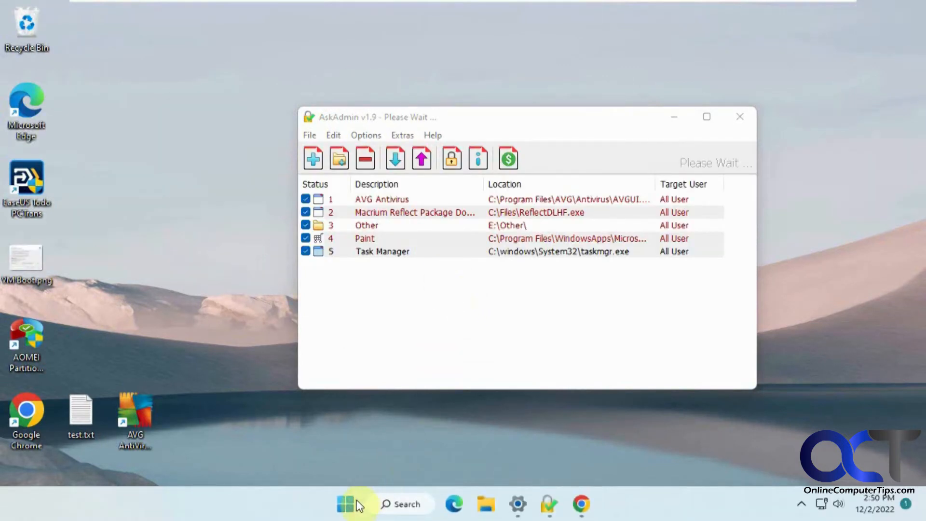
# - Launch Snipping Tool from Start and capture the AskAdmin window with its five blocked items
pyautogui.click(345, 503)
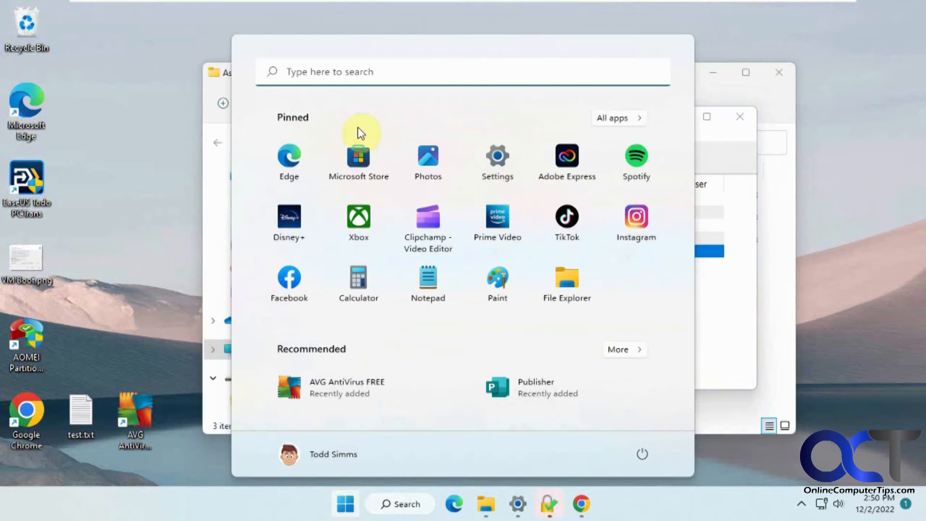
pyautogui.write('snipping Tool')
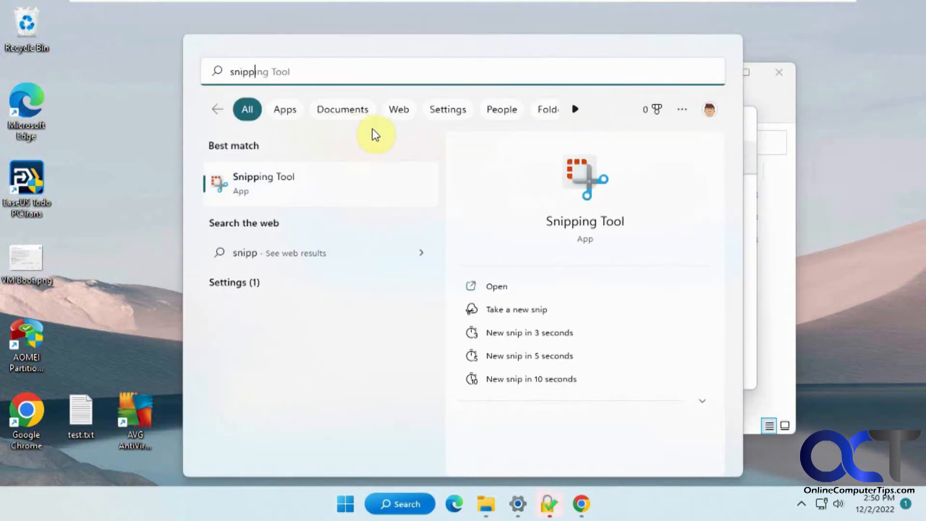
pyautogui.click(264, 183)
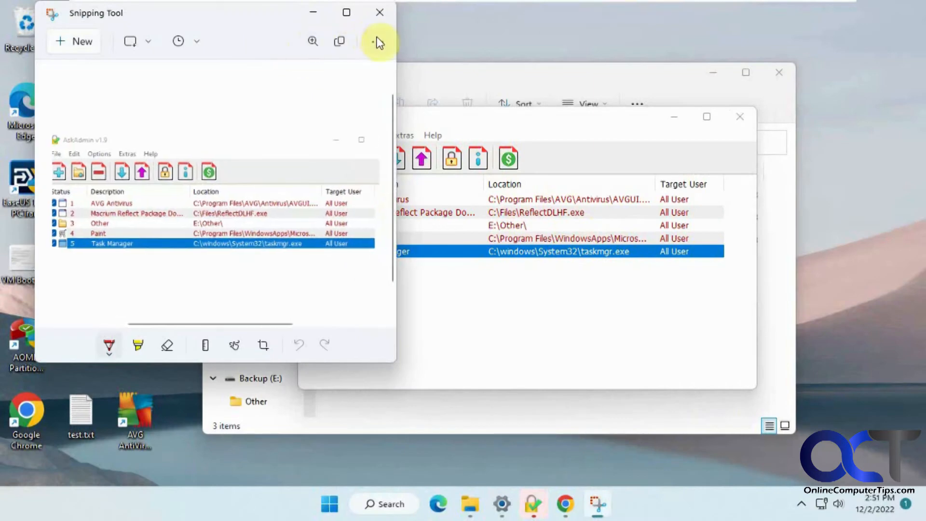
pyautogui.click(377, 42)
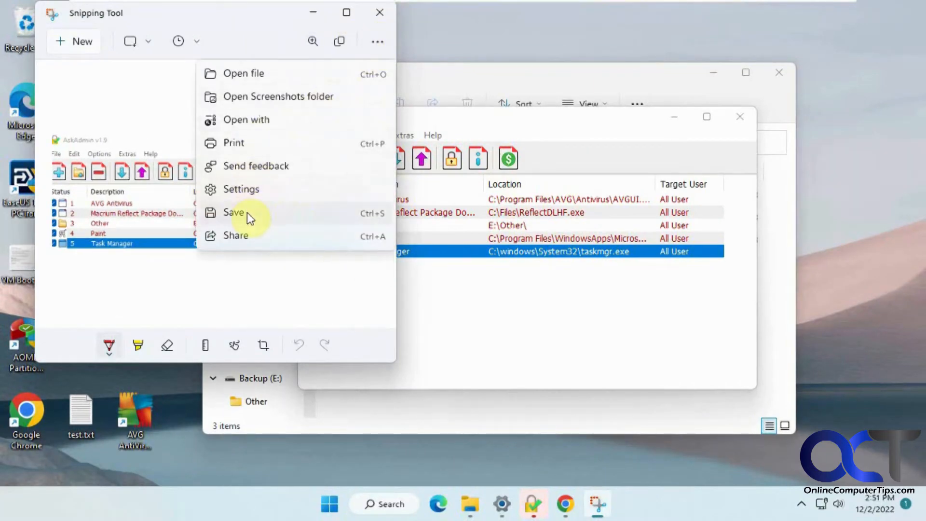
# - Save the screenshot as AskAdmin.png on the Backup (E:) drive
pyautogui.click(233, 212)
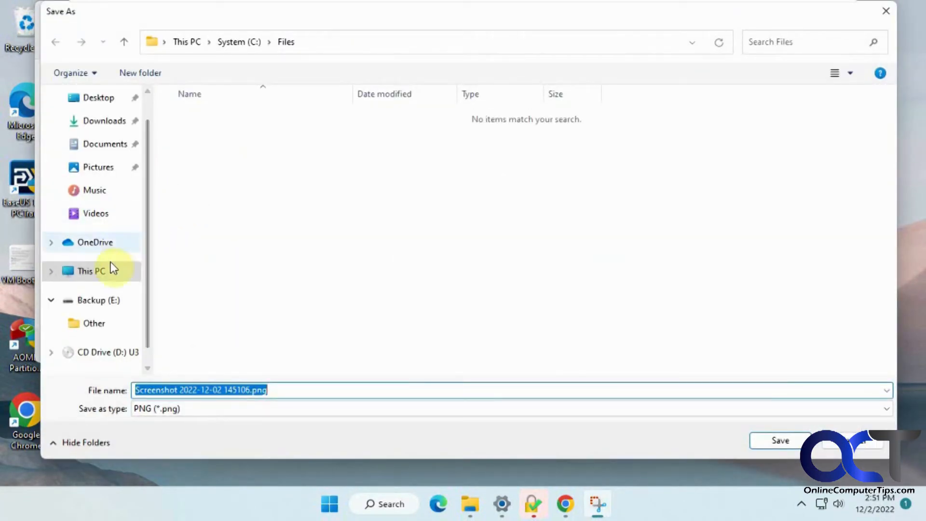
pyautogui.click(95, 300)
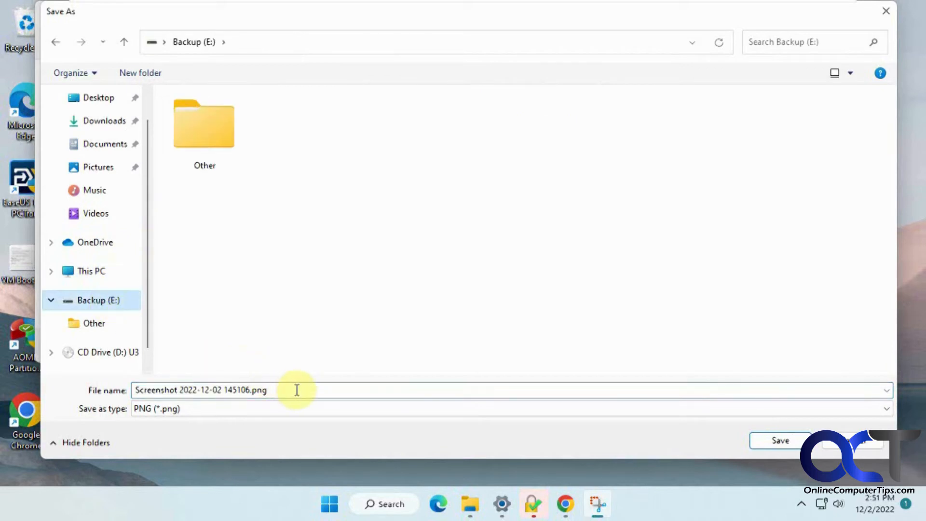
pyautogui.write('Ask')
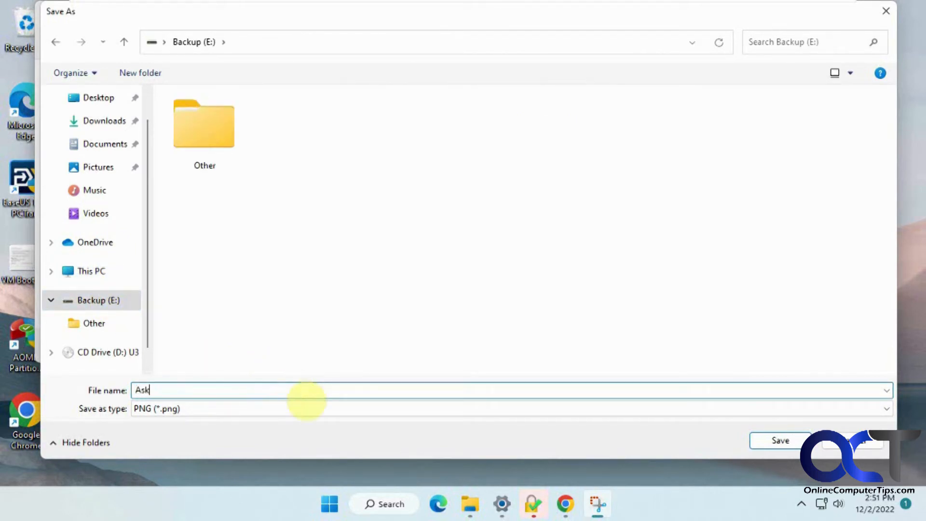
pyautogui.write('Admin')
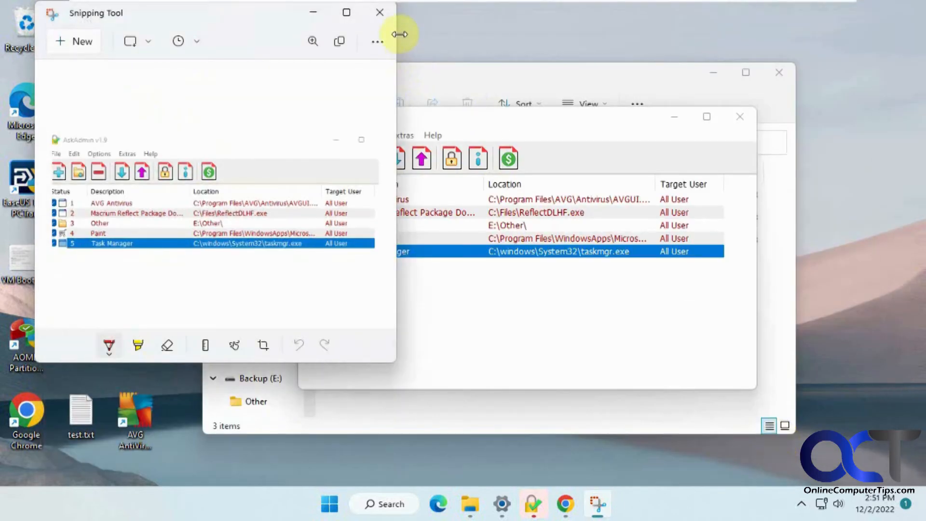
# - Close Snipping Tool and switch to the second user account from the Start menu
pyautogui.click(346, 503)
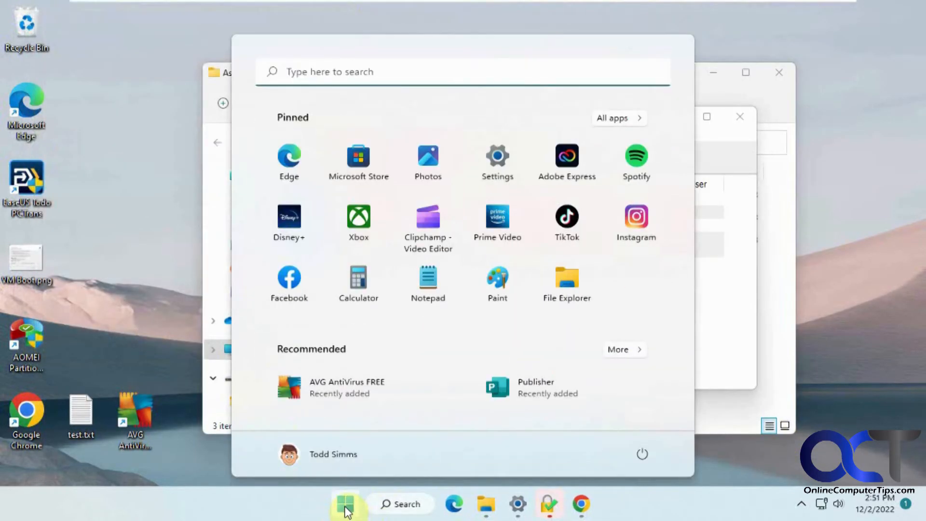
pyautogui.click(333, 453)
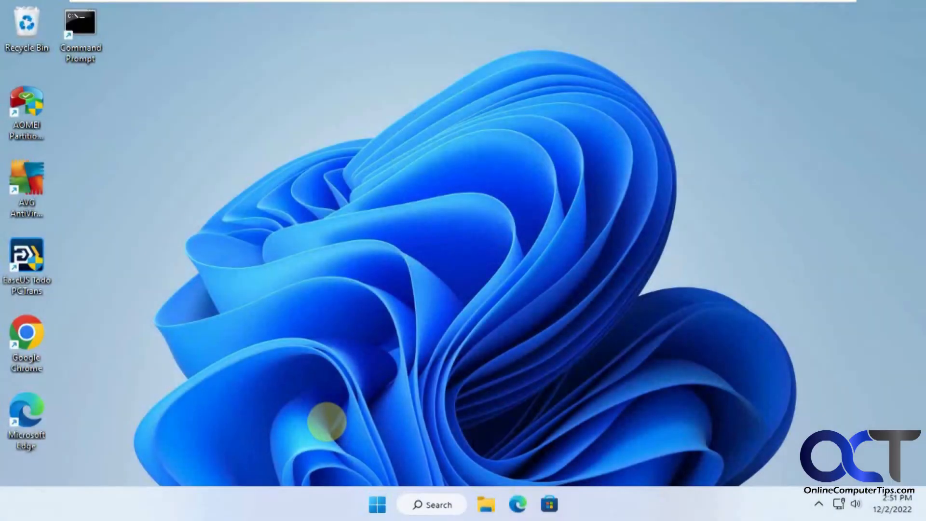
pyautogui.moveTo(514, 479)
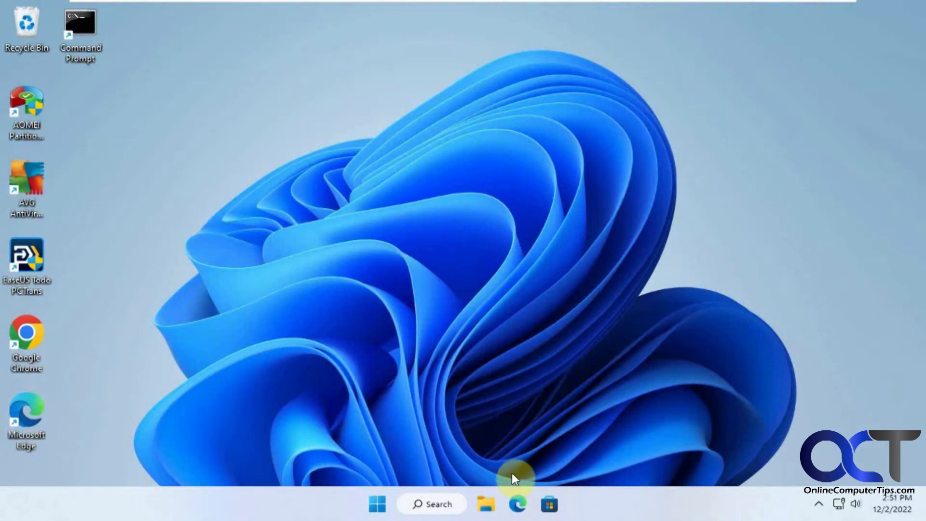
# - Open AskAdmin.png from Recent files, then try a blocked app from All apps and dismiss the block message
pyautogui.click(485, 504)
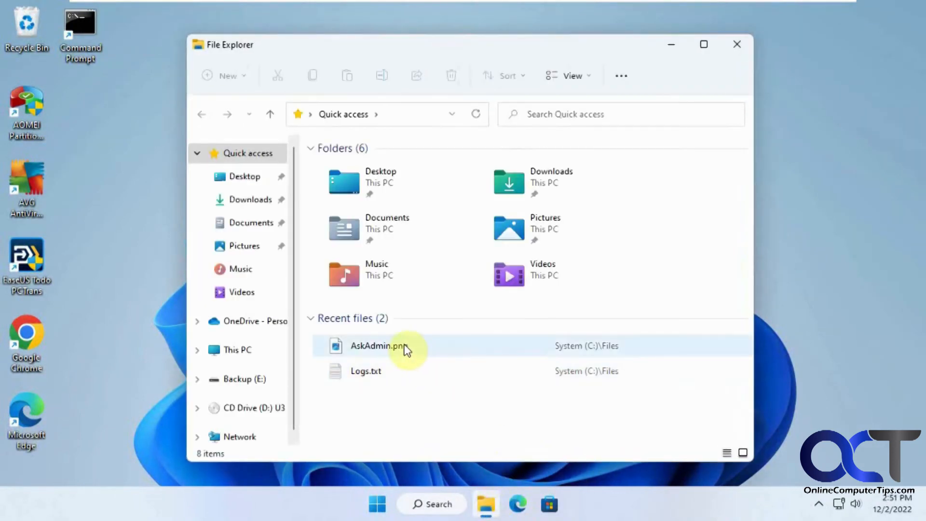
pyautogui.doubleClick(377, 345)
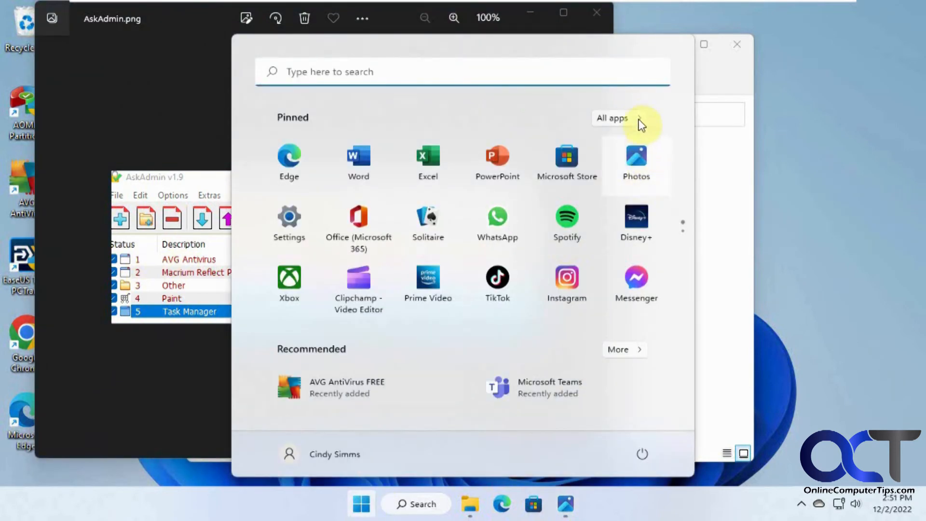
pyautogui.click(612, 118)
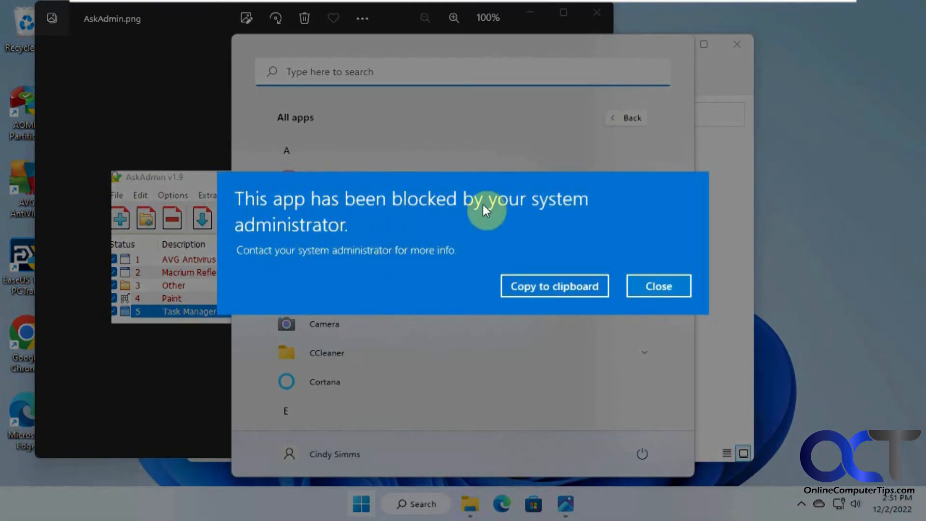
pyautogui.click(657, 285)
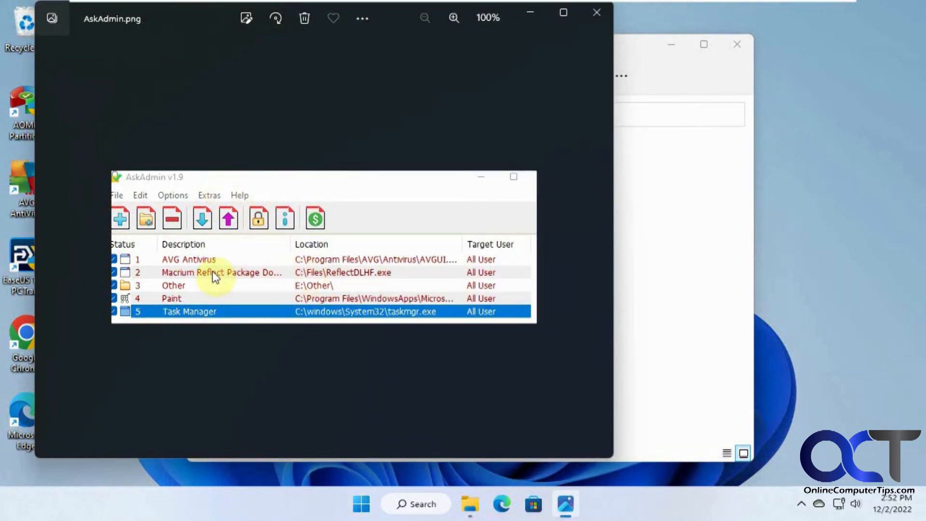
pyautogui.moveTo(373, 277)
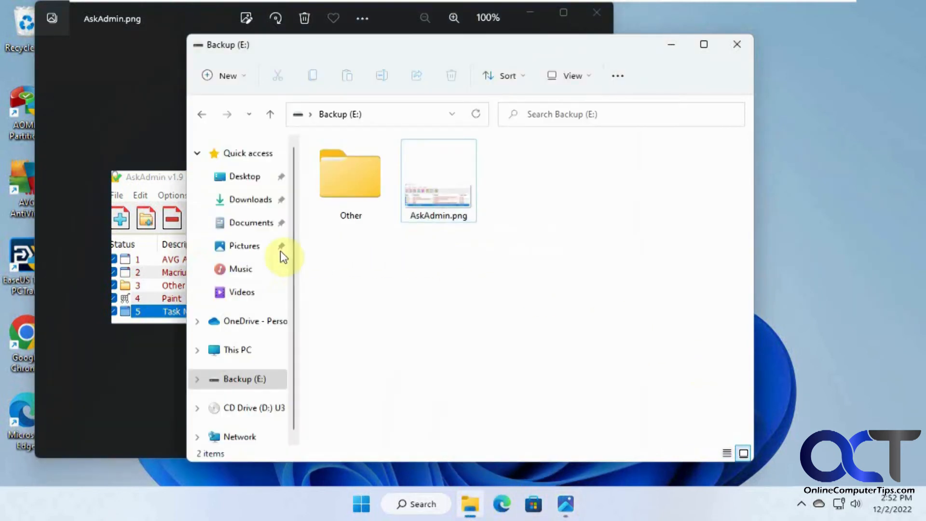
# - Try launching ReflectDLHF.exe from C:\Files and dismiss the 'Windows cannot access' error
pyautogui.click(238, 349)
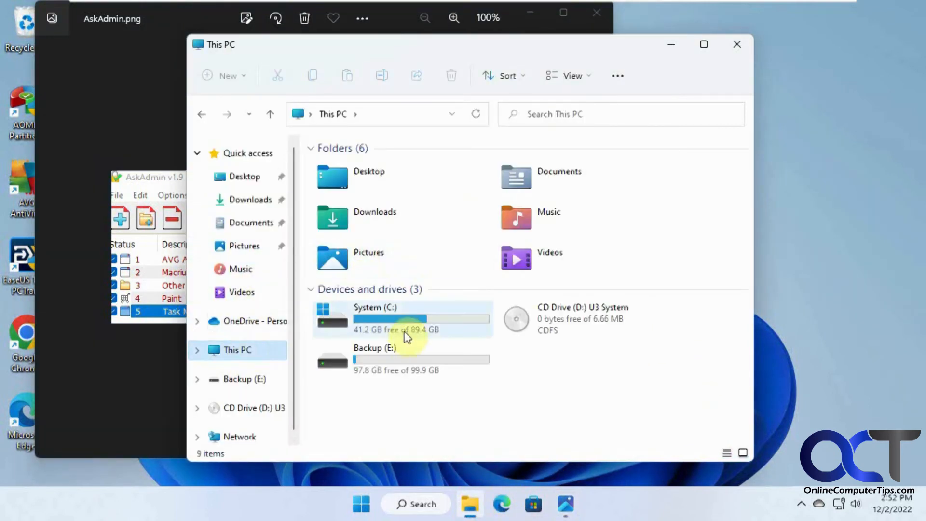
pyautogui.doubleClick(375, 307)
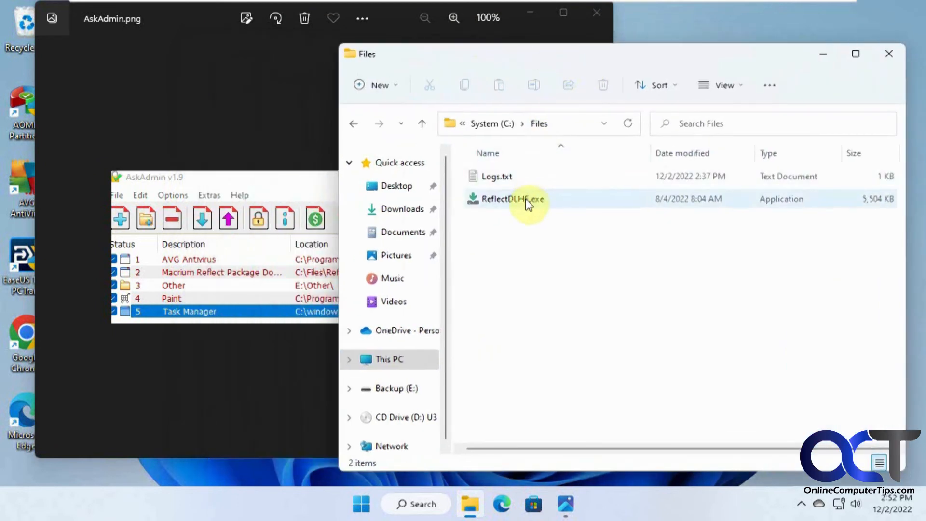
pyautogui.doubleClick(506, 199)
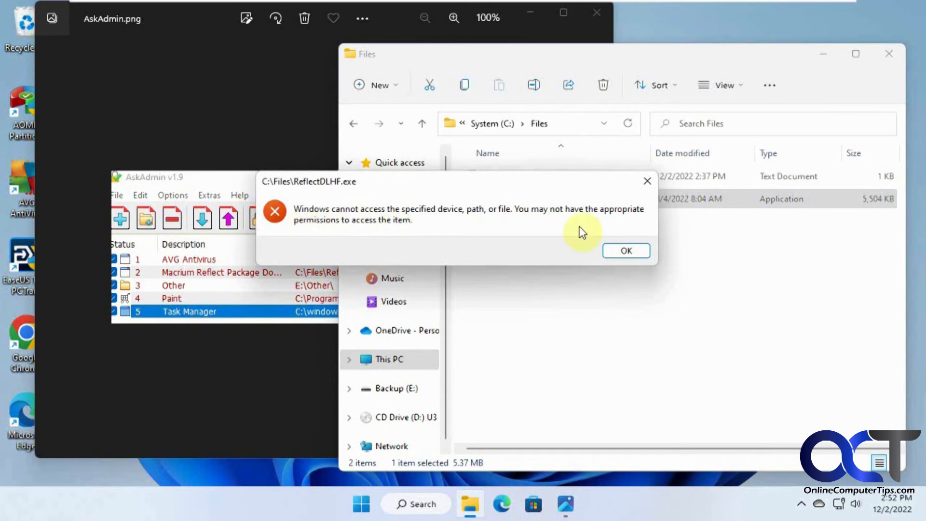
pyautogui.click(625, 251)
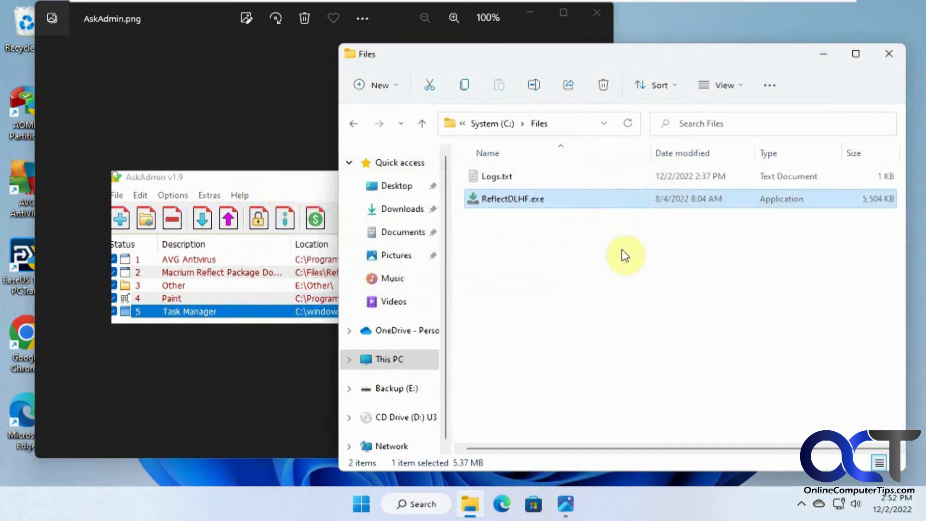
pyautogui.moveTo(345, 201)
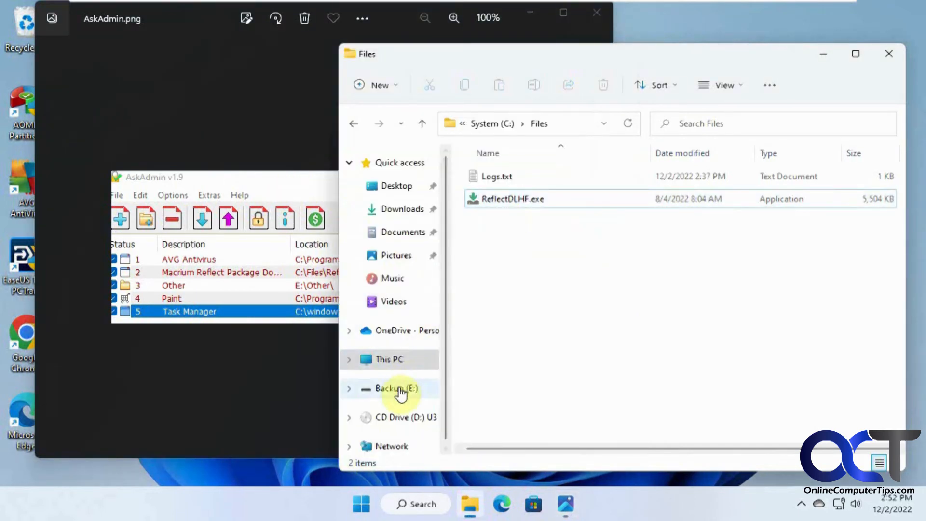
# - In Backup (E:)\Other, try launching PAssist_Std.exe and dismiss the blocked-app message
pyautogui.click(396, 387)
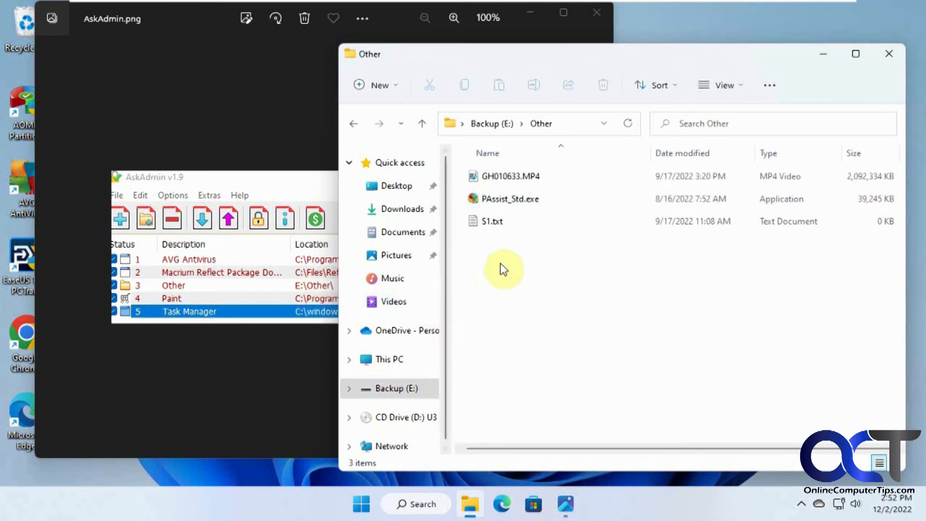
pyautogui.click(511, 198)
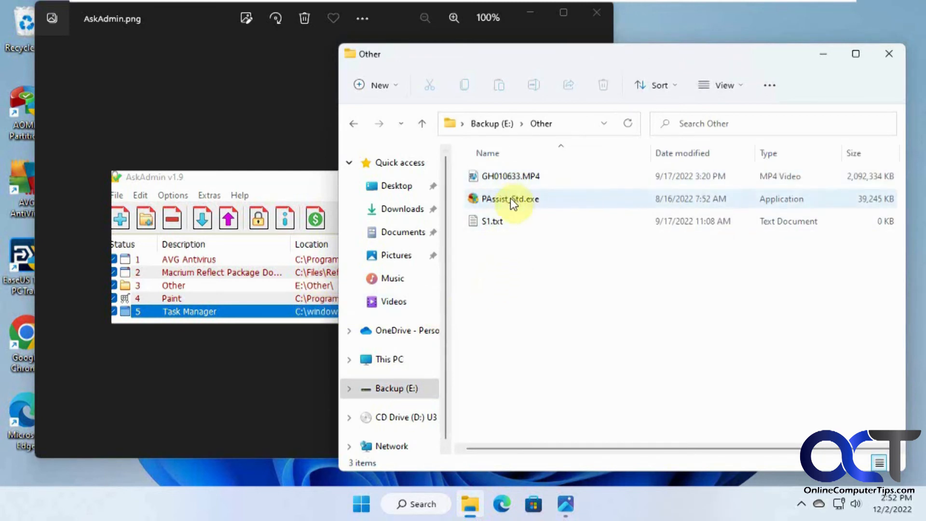
pyautogui.doubleClick(510, 198)
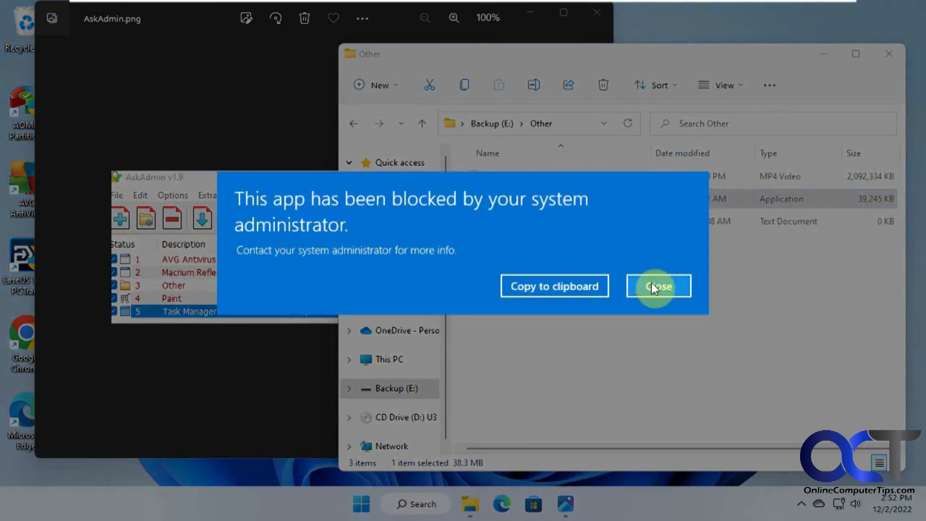
pyautogui.click(658, 285)
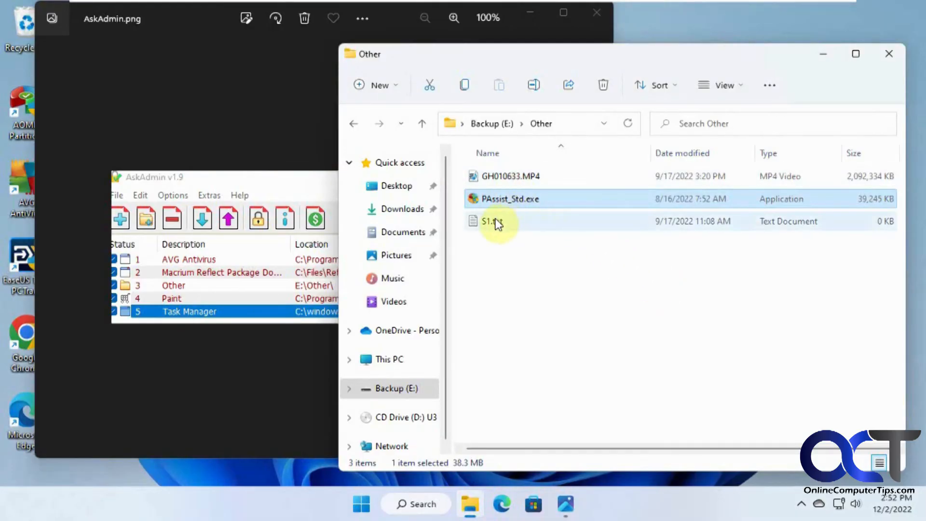
# - Open and close S1.txt and the GH010633.MP4 video, which run normally
pyautogui.doubleClick(487, 221)
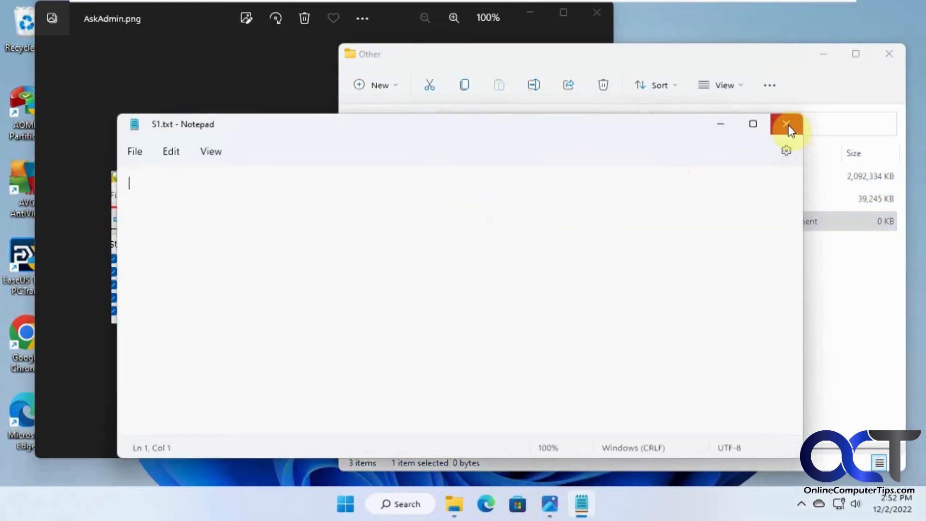
pyautogui.click(785, 124)
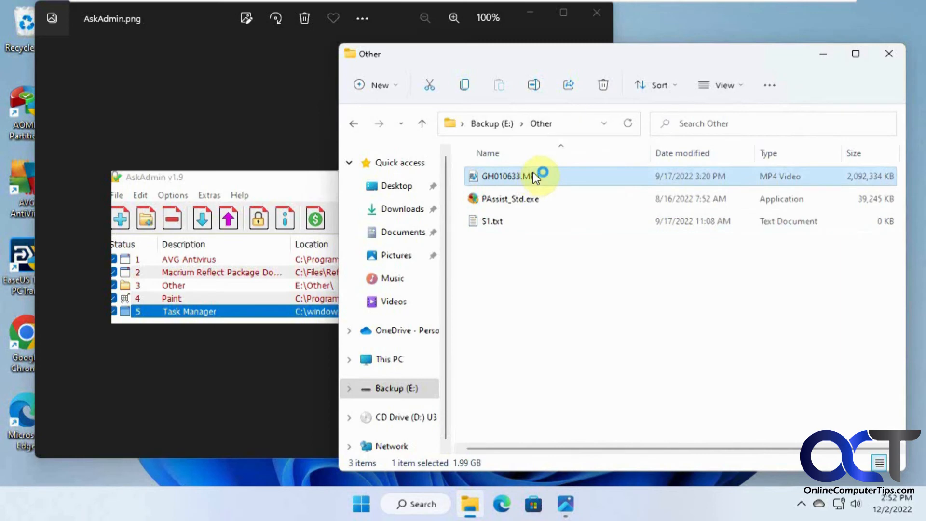
pyautogui.doubleClick(504, 175)
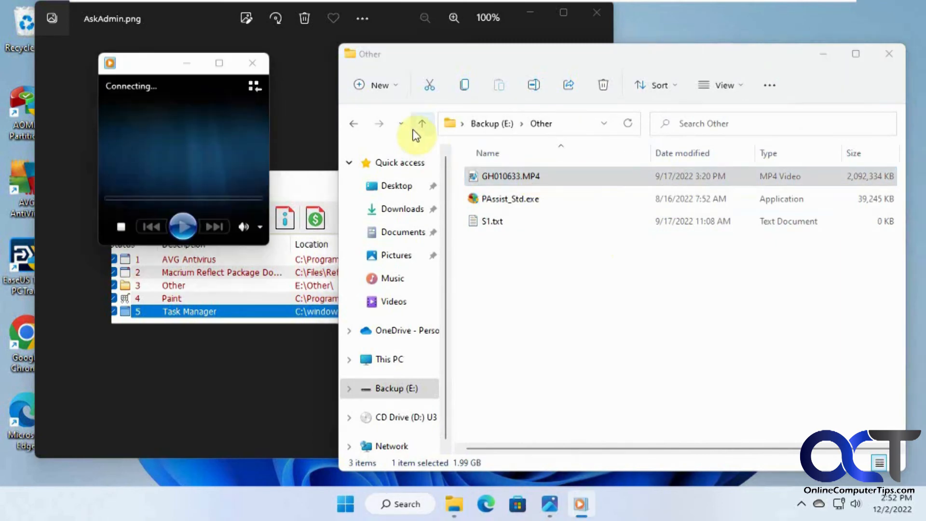
pyautogui.doubleClick(511, 176)
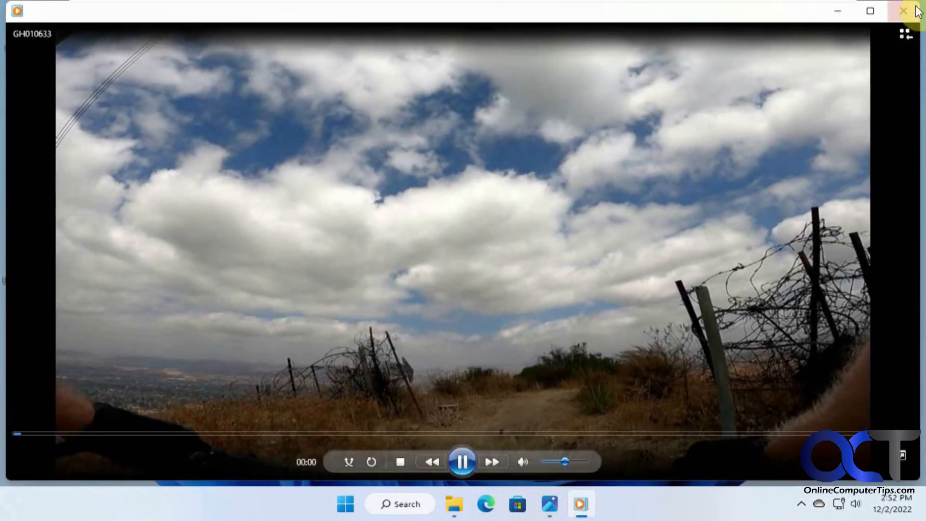
pyautogui.click(902, 10)
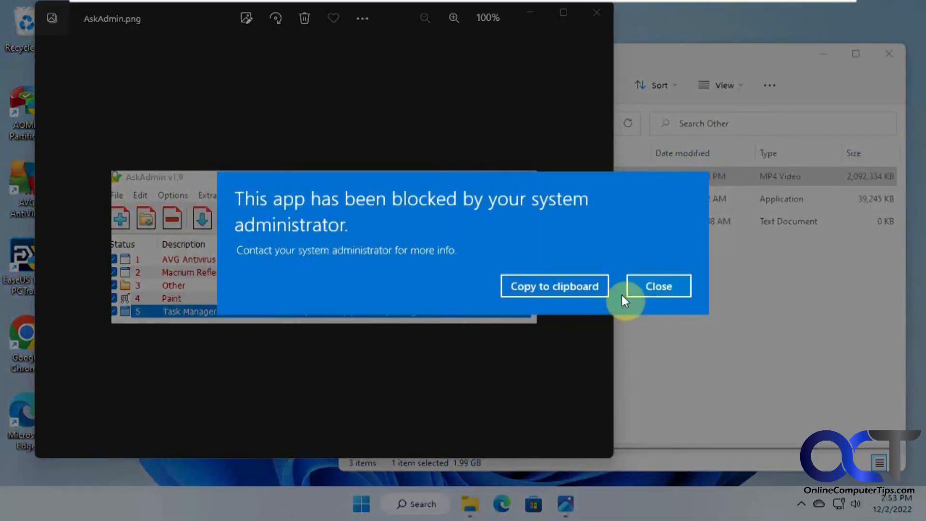
# - Dismiss the blocked-app notice, then launch Microsoft Store and dismiss its blocked notice too
pyautogui.click(656, 286)
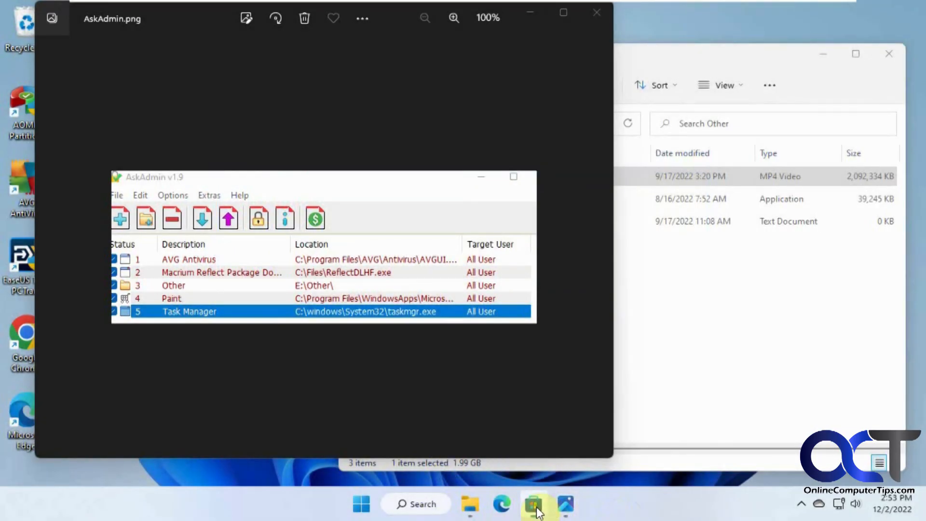
pyautogui.click(534, 505)
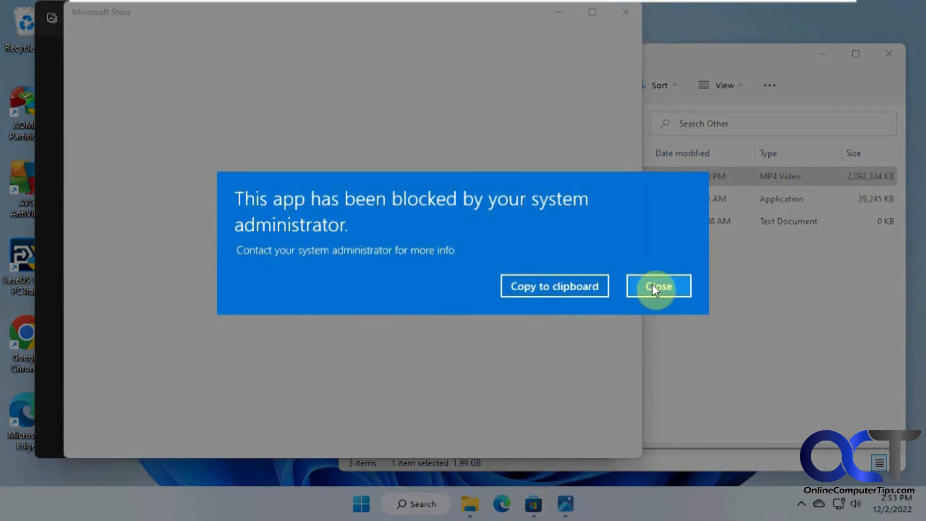
pyautogui.click(657, 286)
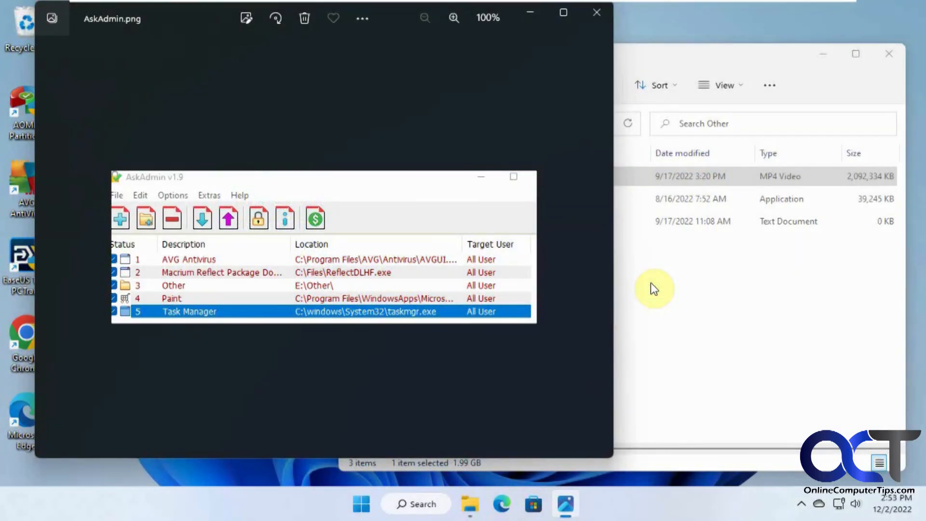
pyautogui.moveTo(415, 471)
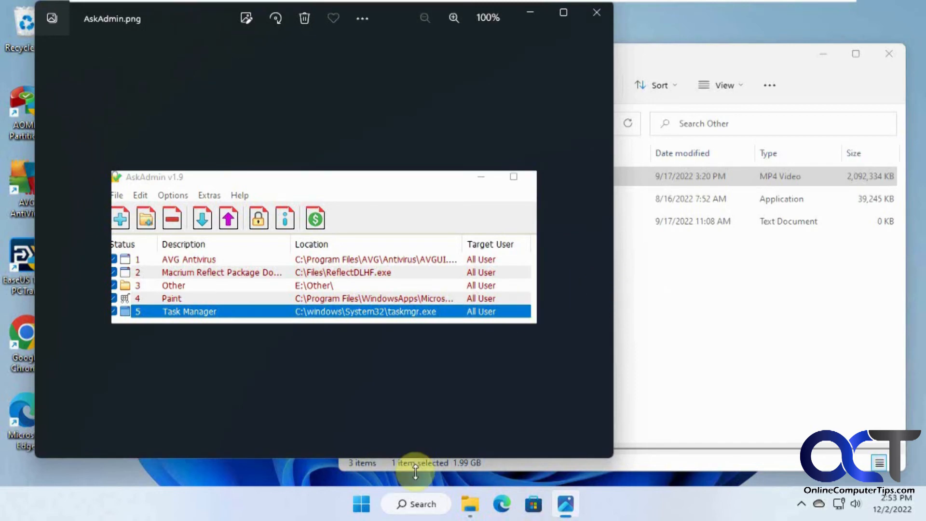
# - Sign out of the second user account from the Start menu's account options
pyautogui.click(360, 504)
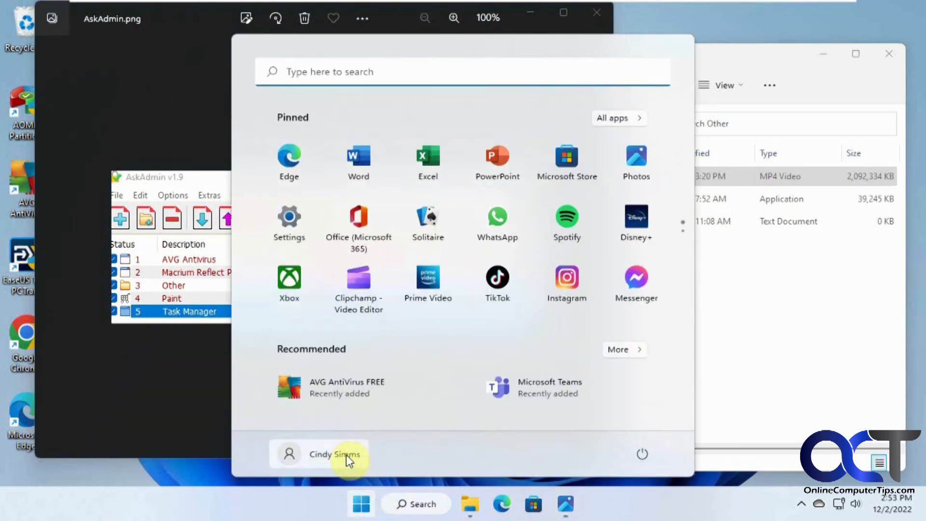
pyautogui.click(334, 454)
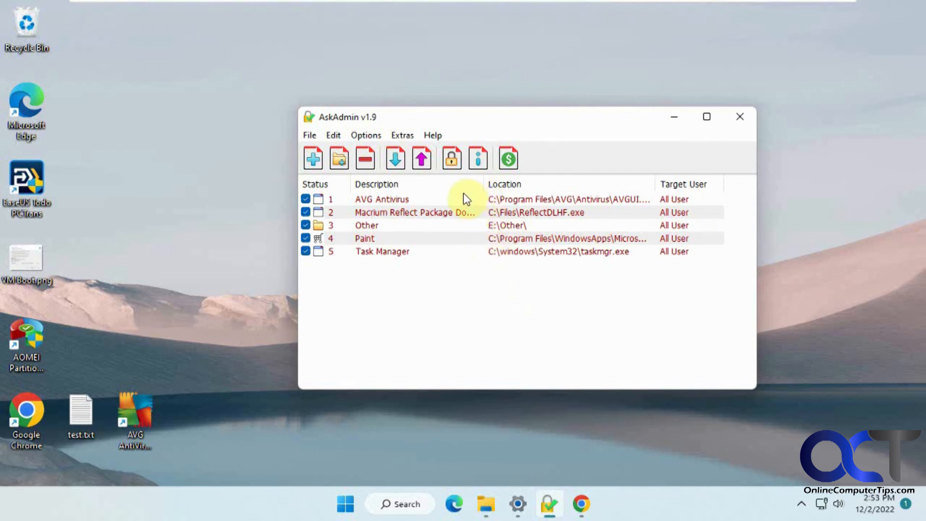
pyautogui.click(382, 199)
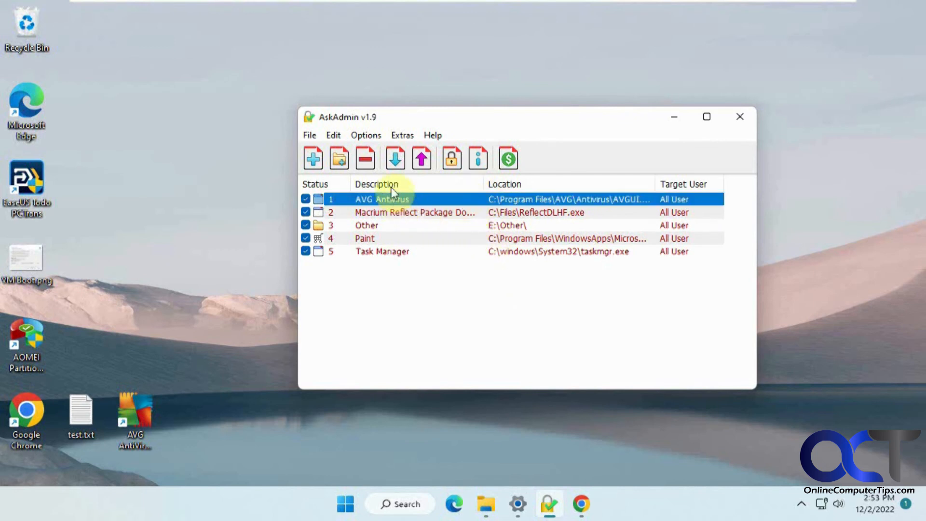
pyautogui.moveTo(390, 251)
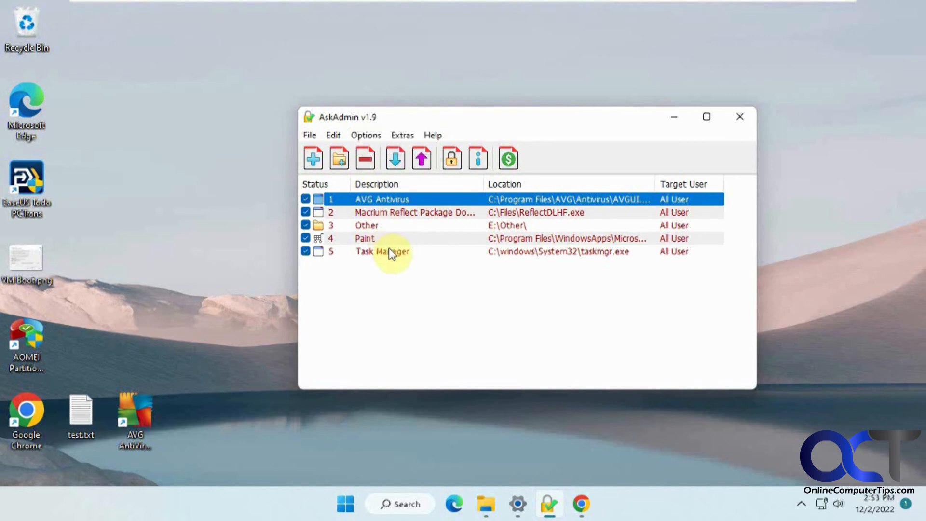
pyautogui.click(364, 158)
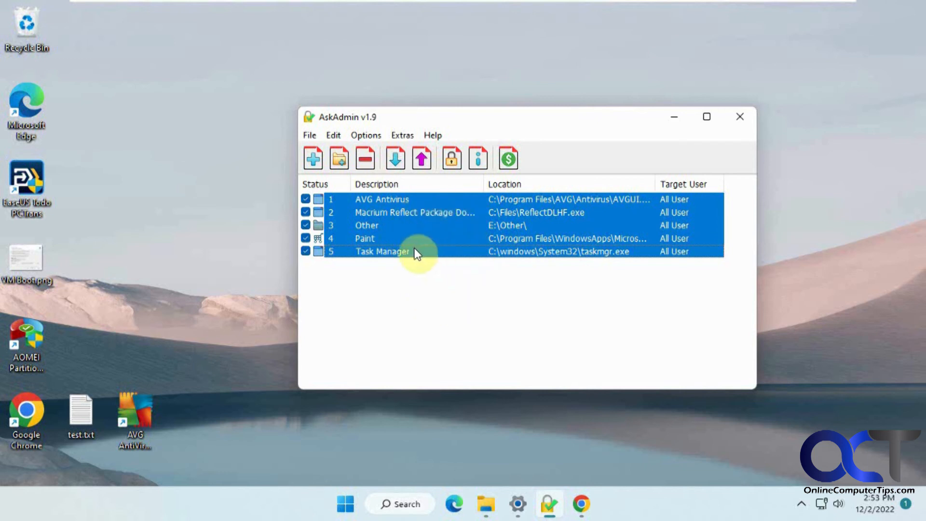
pyautogui.moveTo(406, 263)
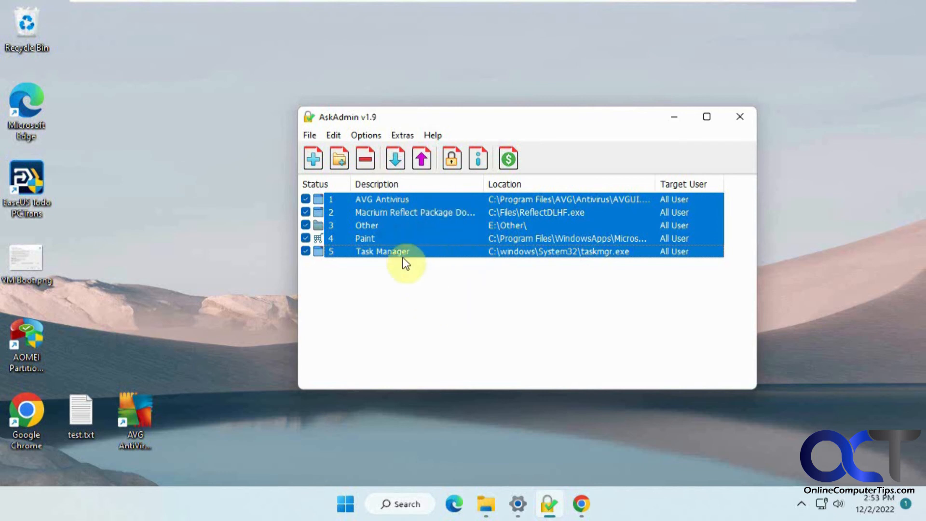
pyautogui.moveTo(480, 269)
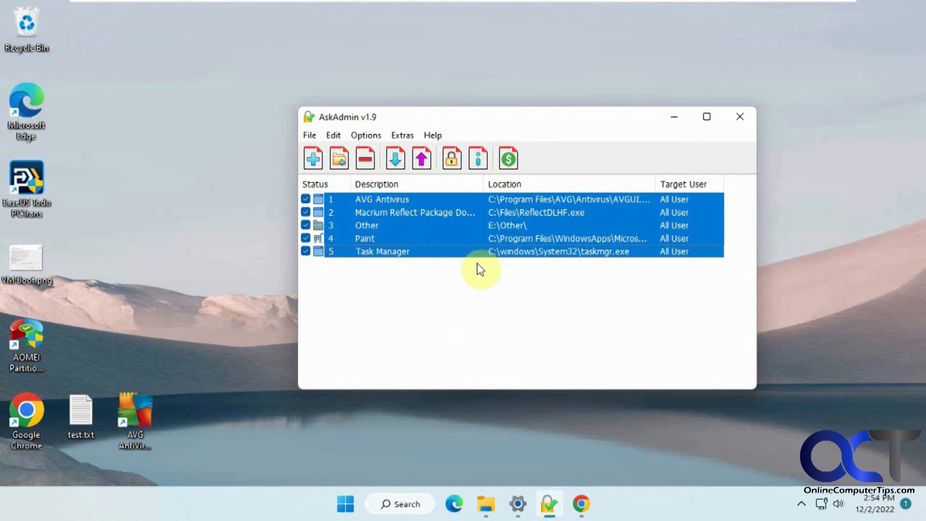
pyautogui.moveTo(399, 269)
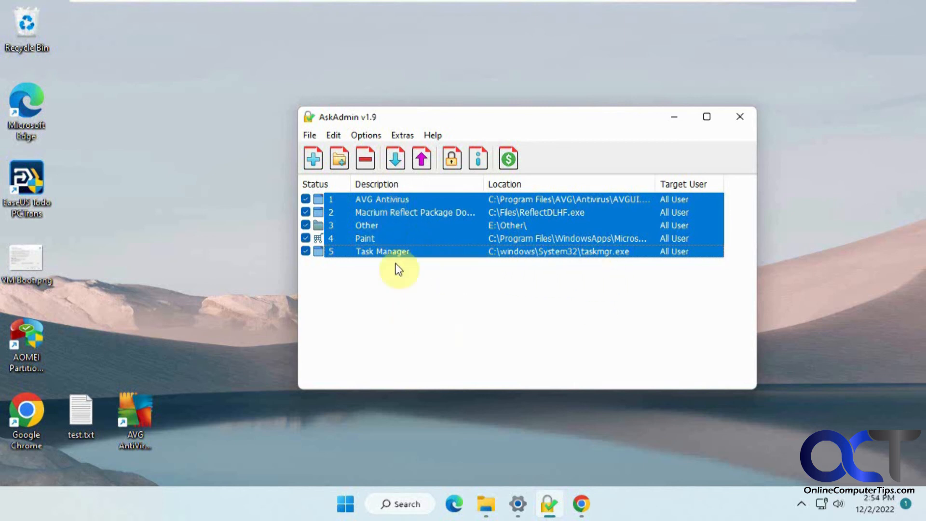
pyautogui.moveTo(415, 261)
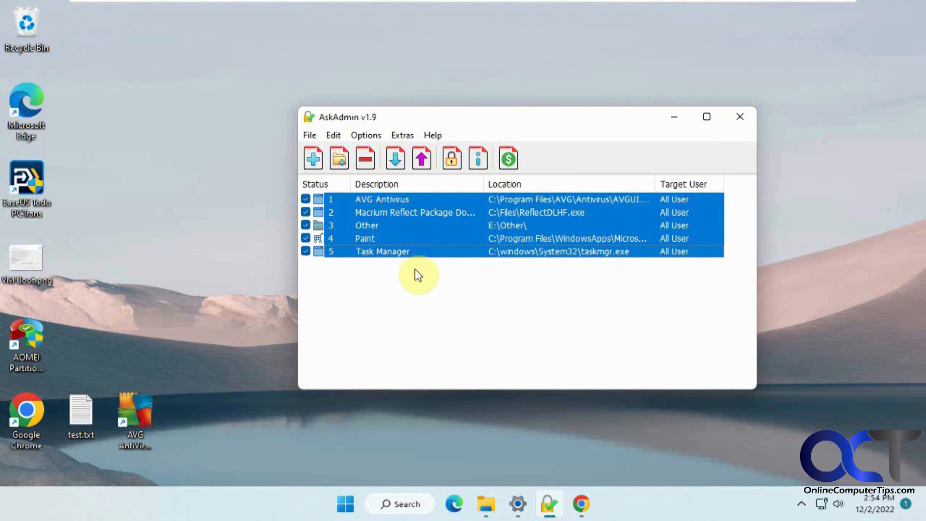
pyautogui.moveTo(411, 295)
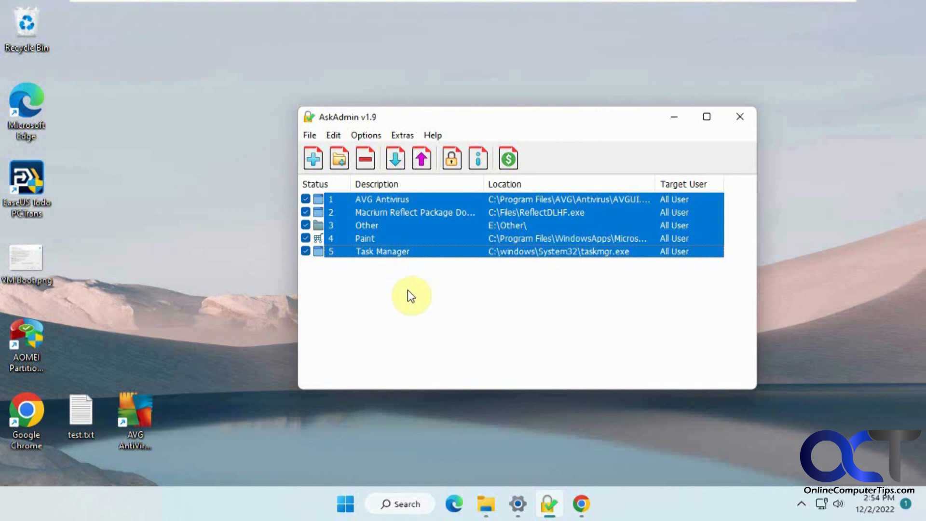
pyautogui.moveTo(520, 270)
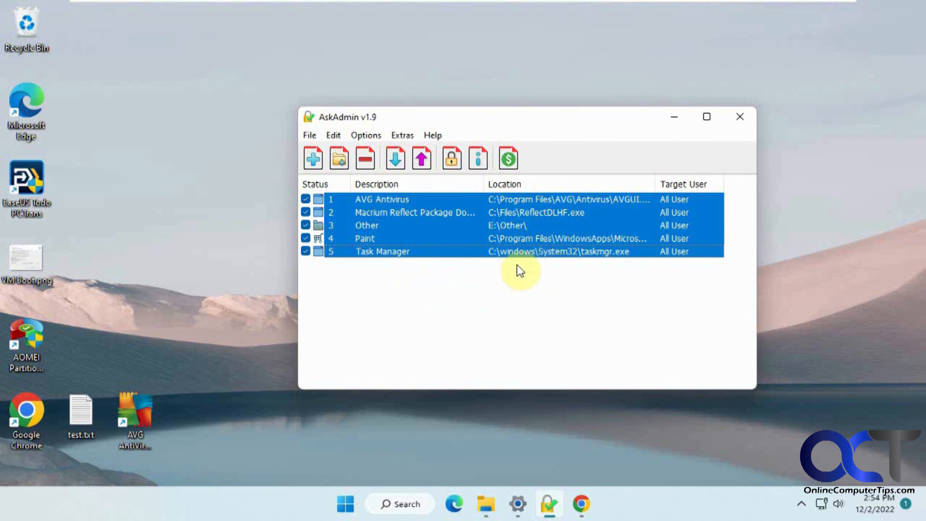
pyautogui.click(584, 256)
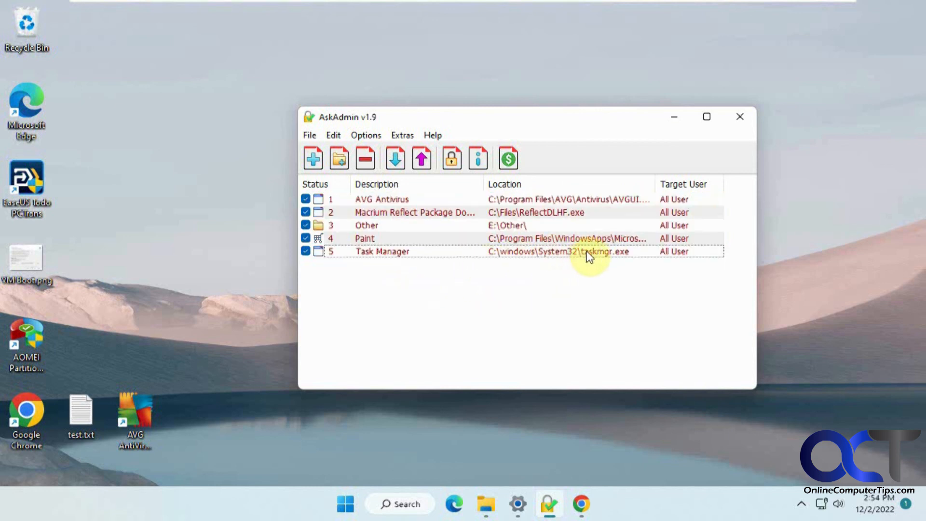